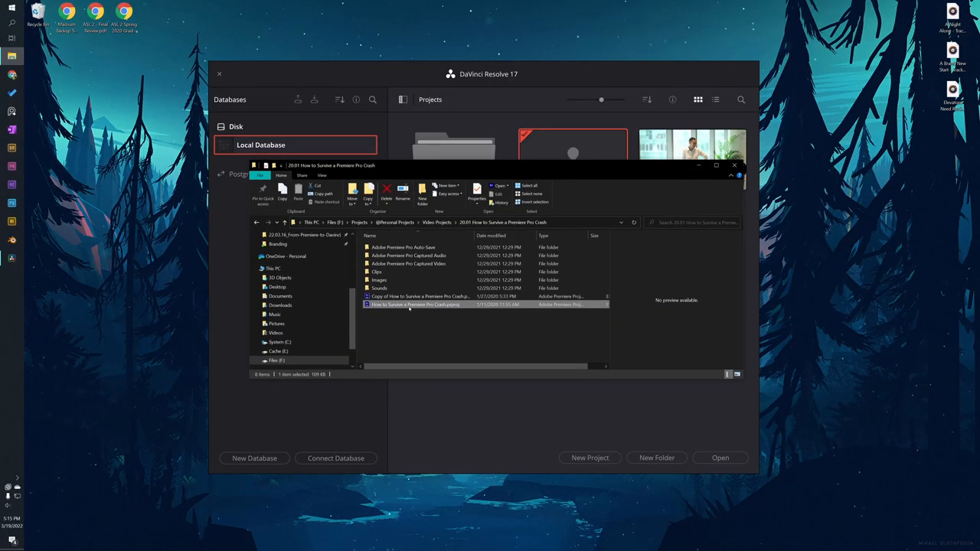
Create a new desktop folder in File Explorer and type its name, starting 'DA'
{"action": "left_click_drag", "start_coordinate": [415, 305], "coordinate": [440, 321]}
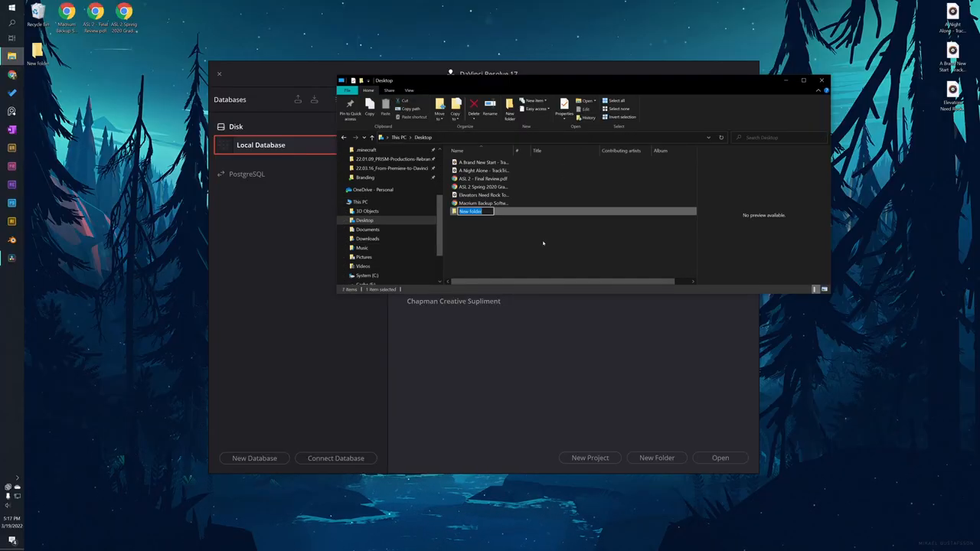
{"action": "type", "text": "DATADISK"}
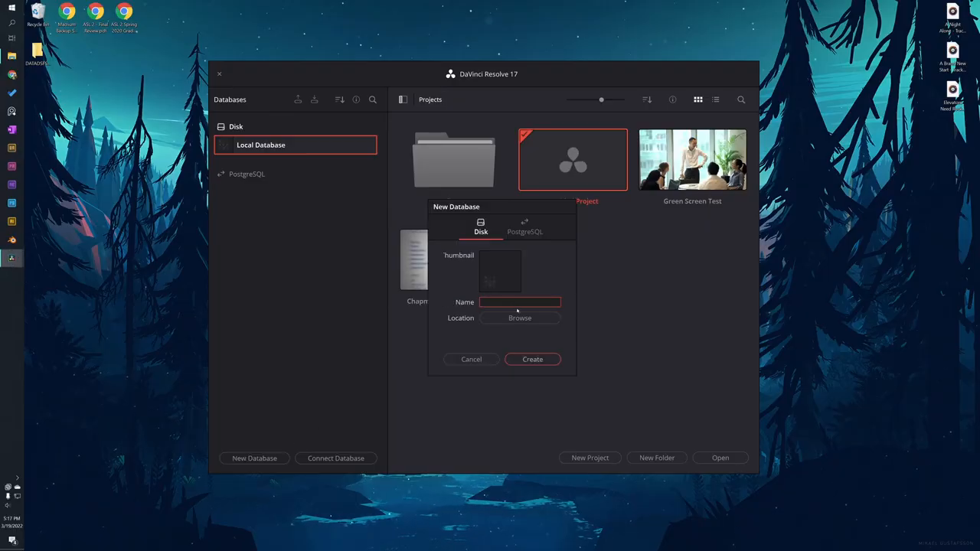
Name the new database sgrfpohi, set its location to the Desktop folder, and create it
{"action": "type", "text": "sgrfpohi"}
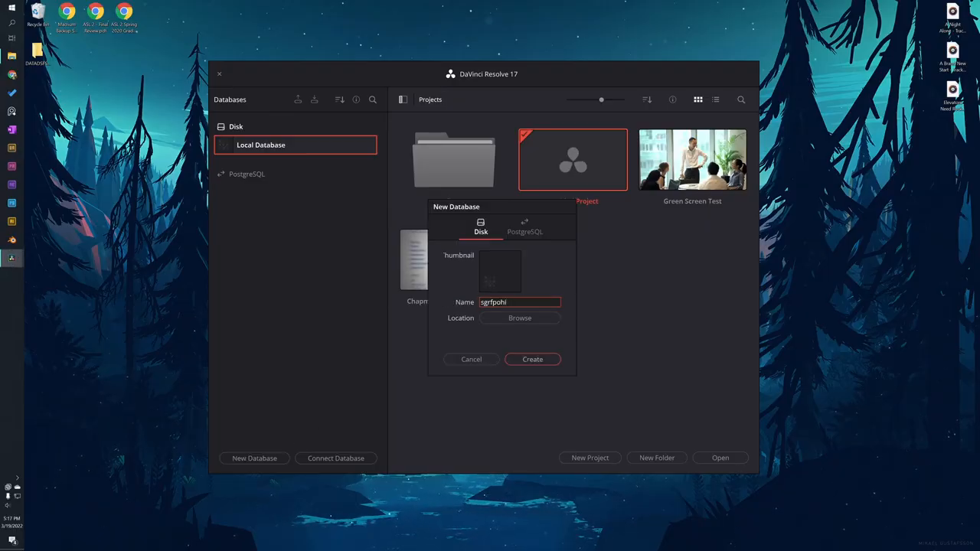
{"action": "left_click", "coordinate": [520, 317]}
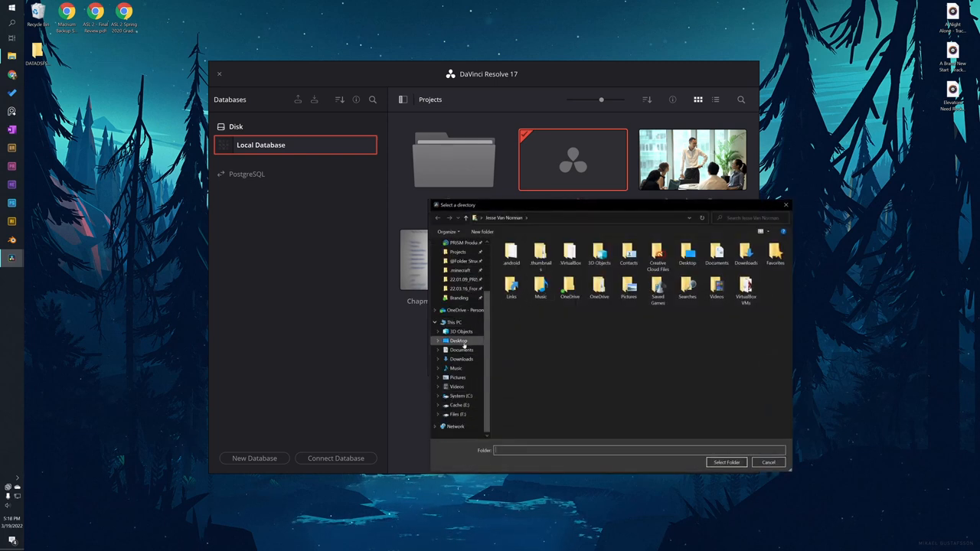
{"action": "left_click", "coordinate": [458, 340]}
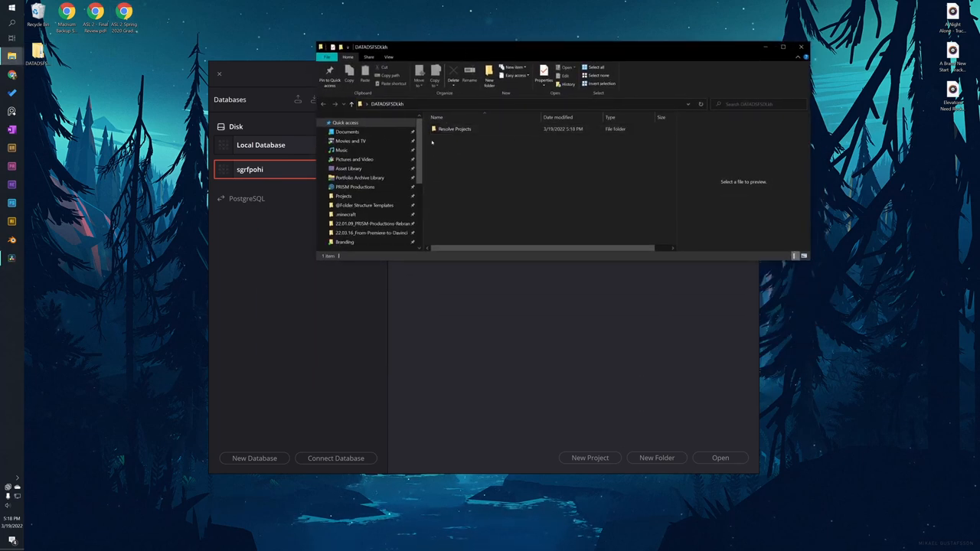
{"action": "left_click", "coordinate": [455, 129]}
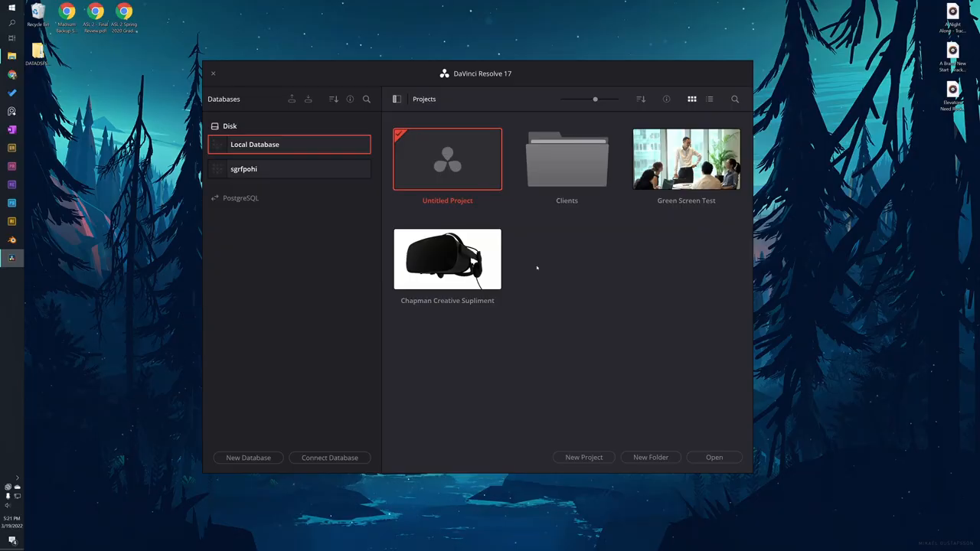
{"action": "right_click", "coordinate": [447, 259]}
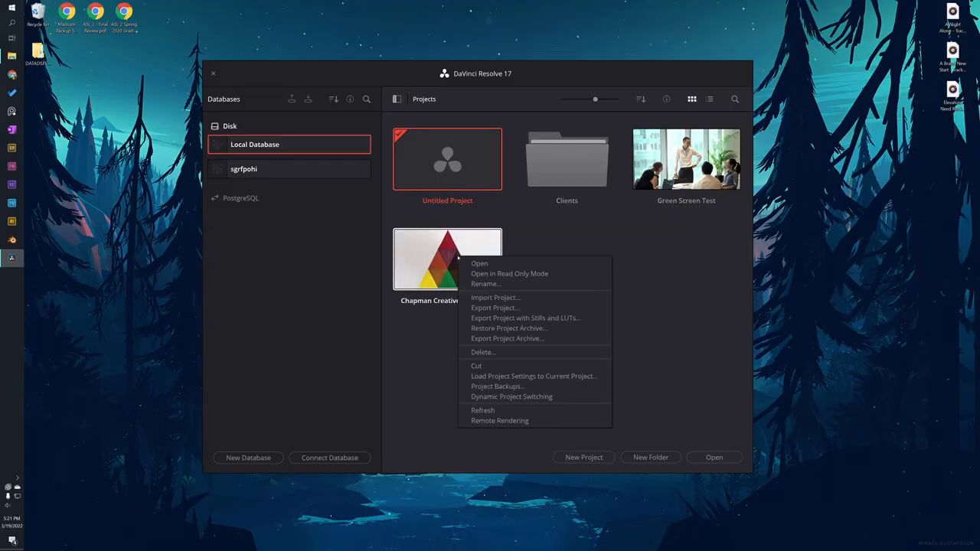
{"action": "mouse_move", "coordinate": [495, 308]}
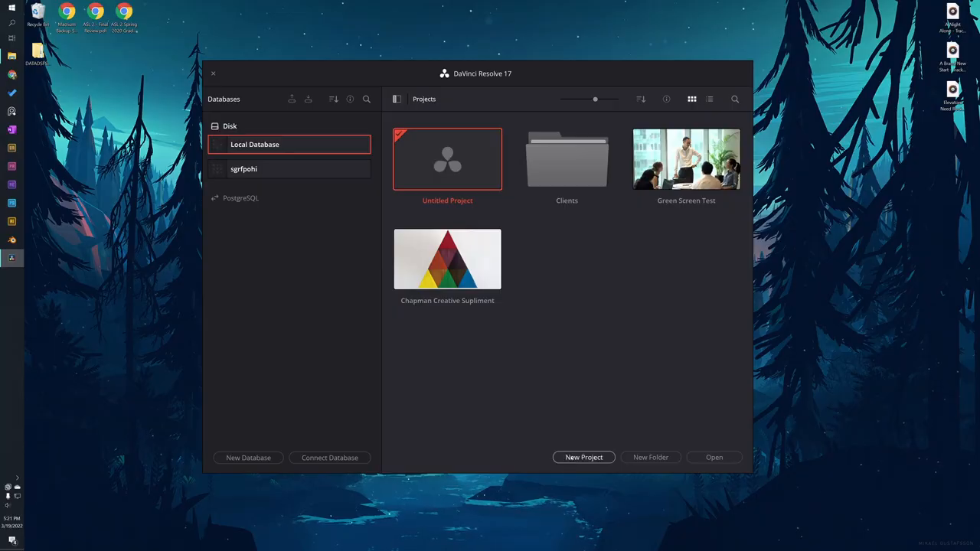
Create and open a new project named J_P)RESOJOYT
{"action": "left_click", "coordinate": [583, 457]}
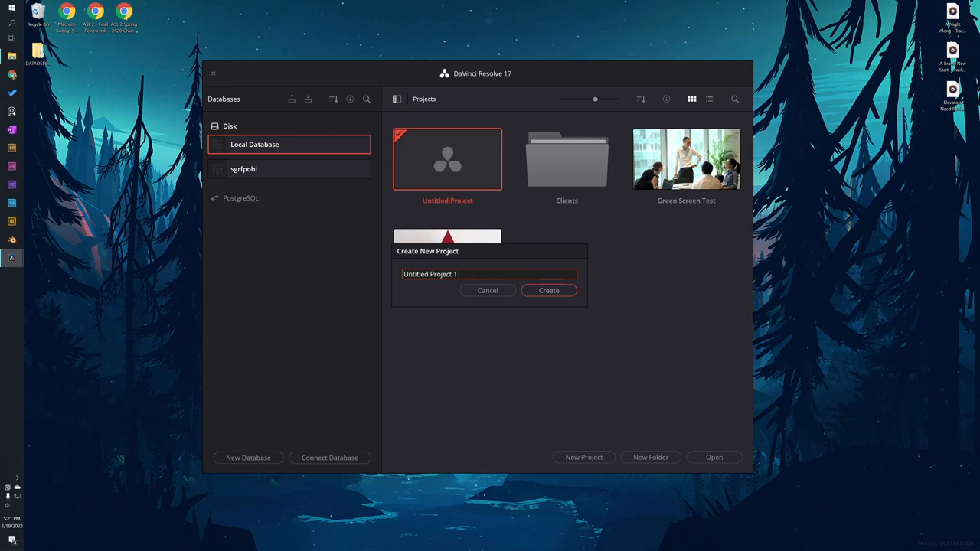
{"action": "type", "text": "J_PJRESOJO"}
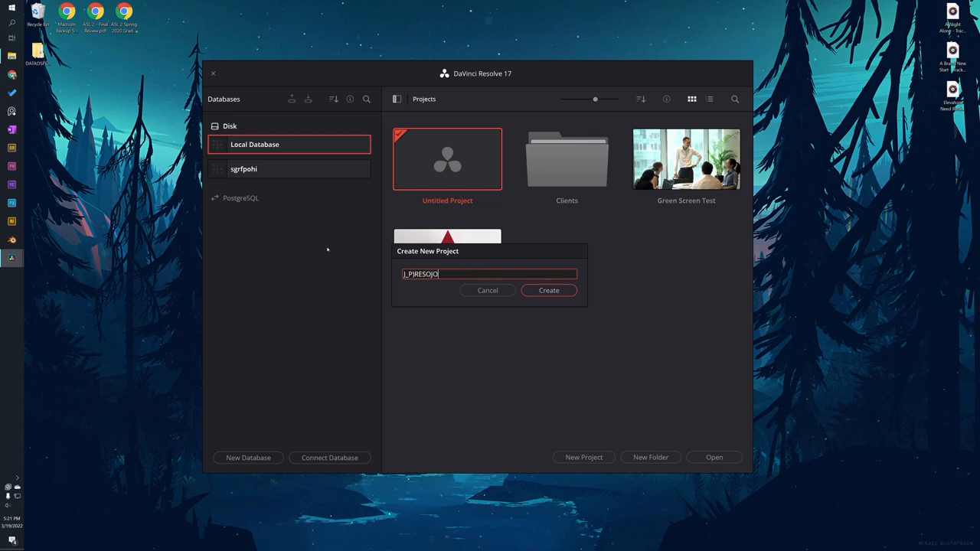
{"action": "left_click", "coordinate": [548, 290]}
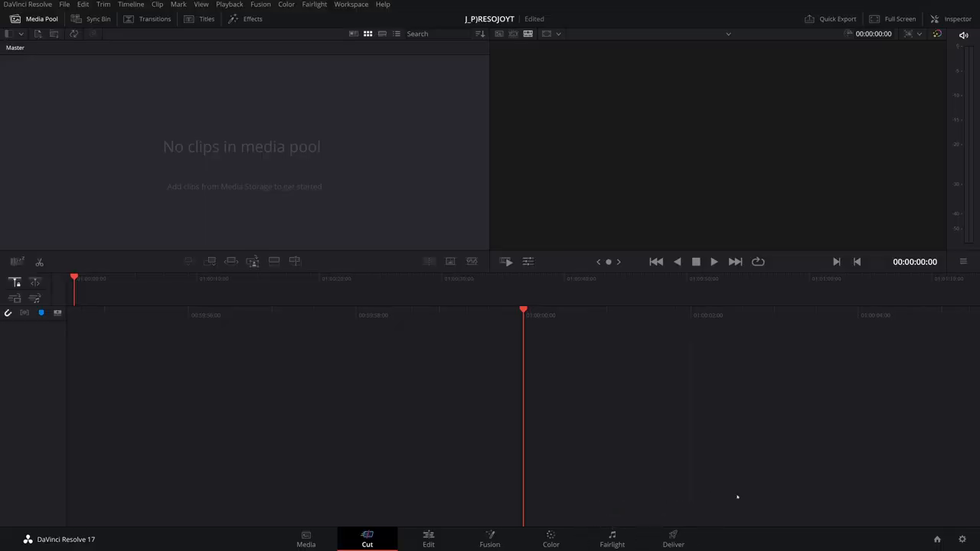
Switch to the Media page and browse the import dialog to '3. Premiere Project' before closing it
{"action": "left_click", "coordinate": [306, 539]}
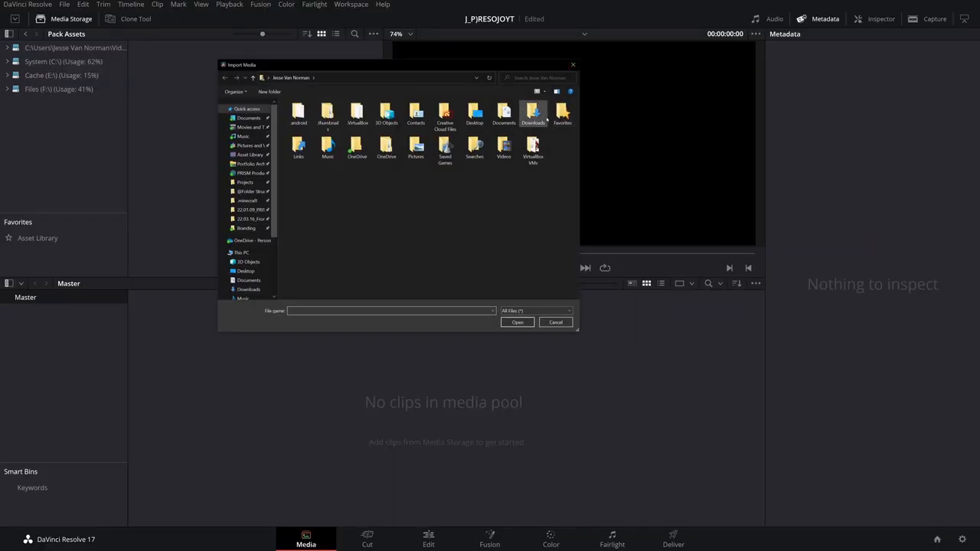
{"action": "left_click", "coordinate": [533, 148]}
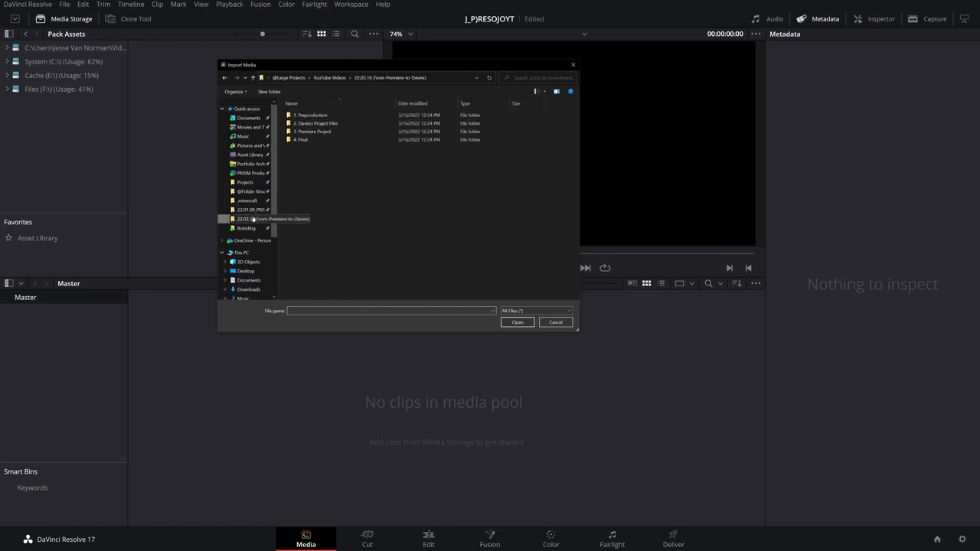
{"action": "left_click", "coordinate": [313, 130]}
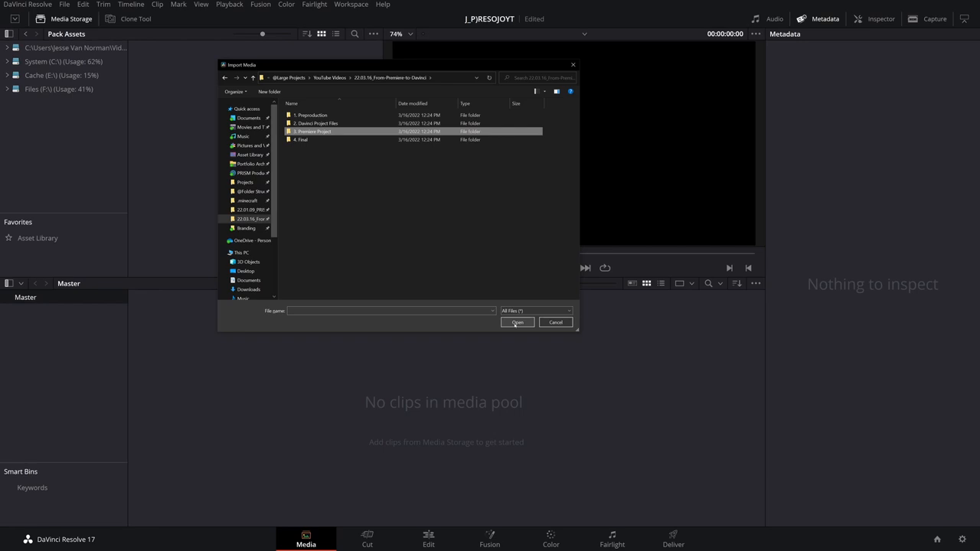
{"action": "left_click", "coordinate": [555, 321]}
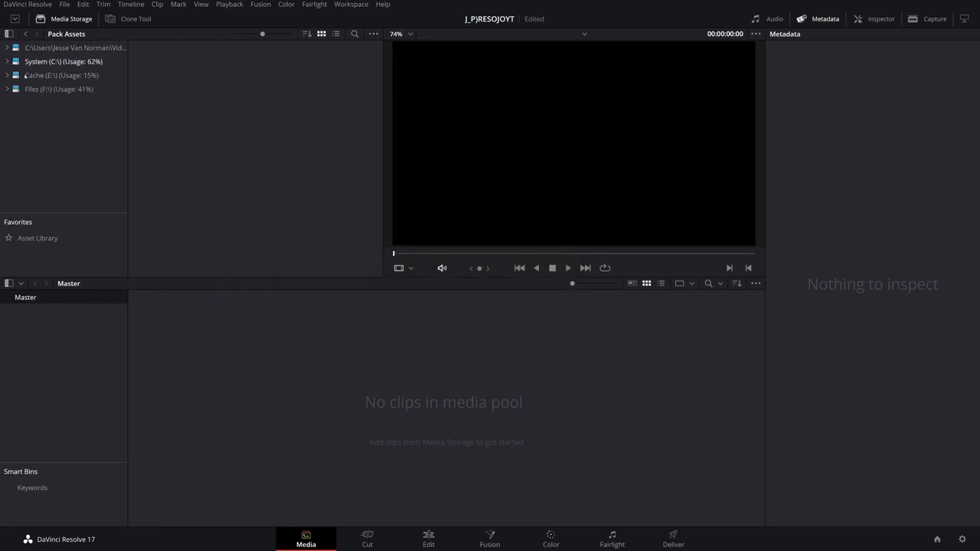
Add the Stock folder from '2. Davinci Project Files' as a media pool bin, then go to Edit
{"action": "left_click", "coordinate": [6, 88]}
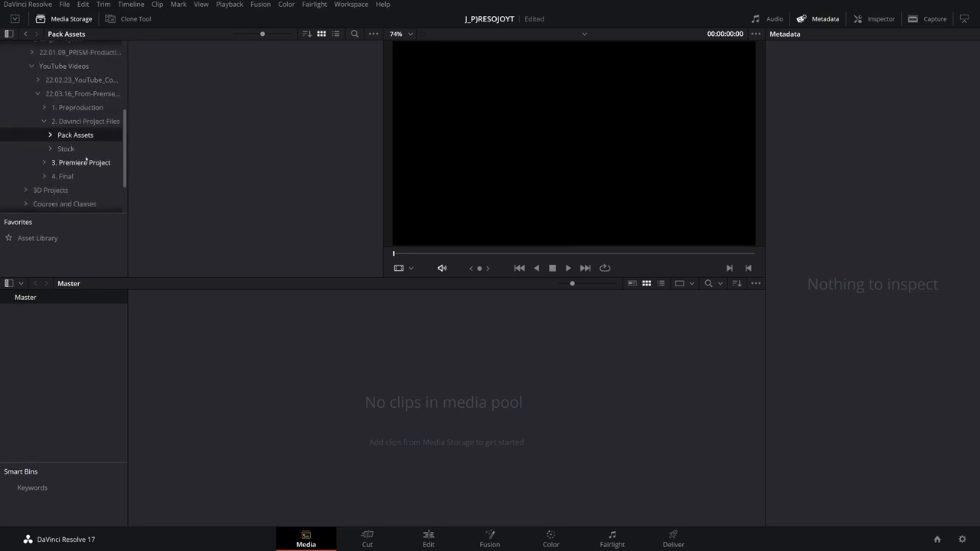
{"action": "left_click", "coordinate": [66, 149]}
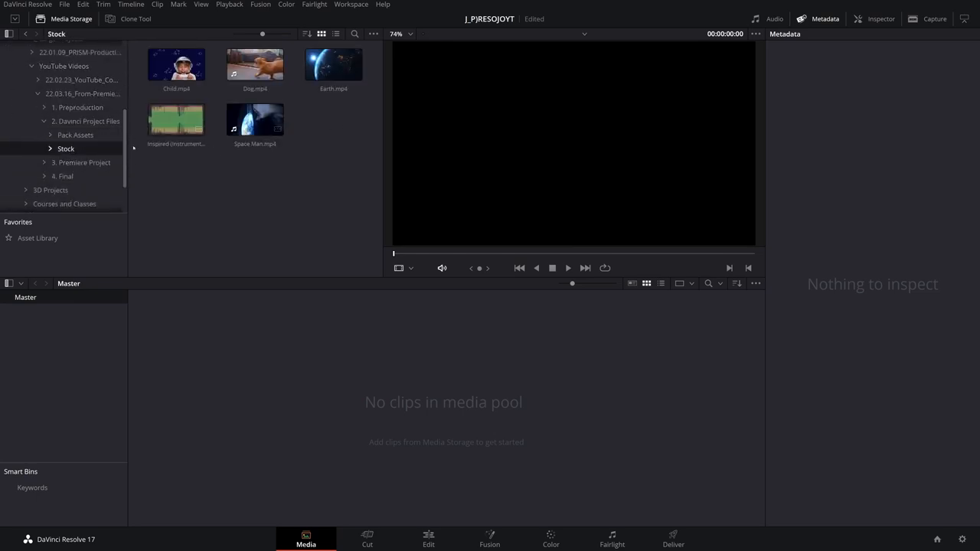
{"action": "left_click", "coordinate": [87, 121]}
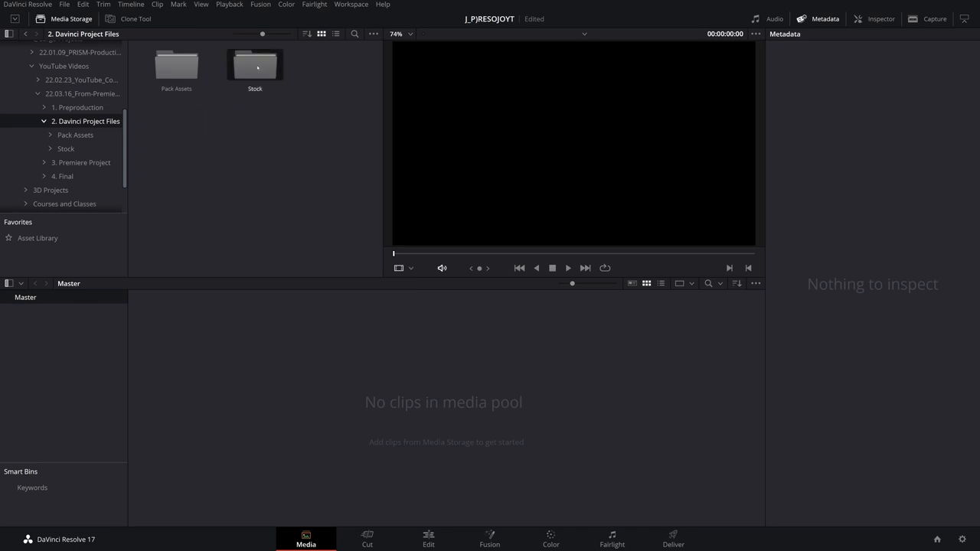
{"action": "double_click", "coordinate": [254, 65]}
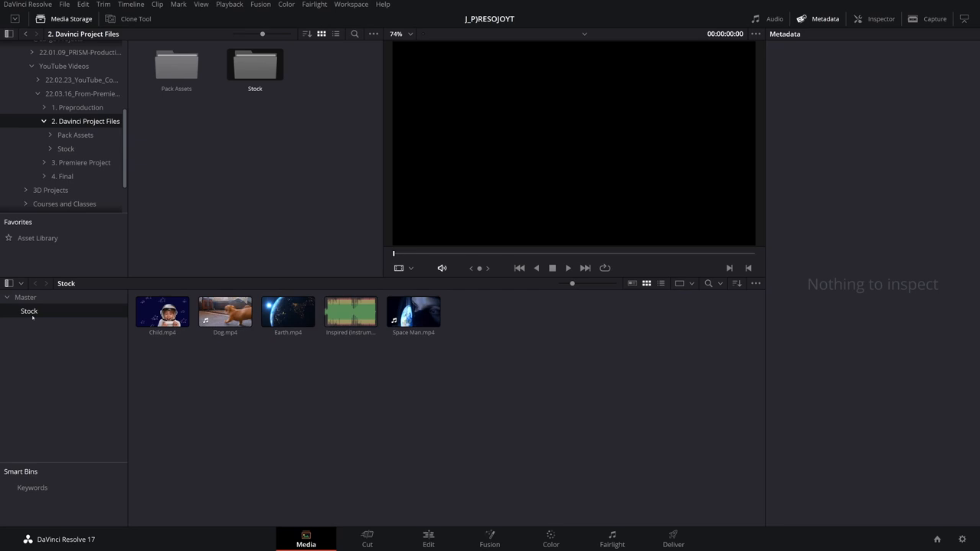
{"action": "left_click", "coordinate": [25, 297]}
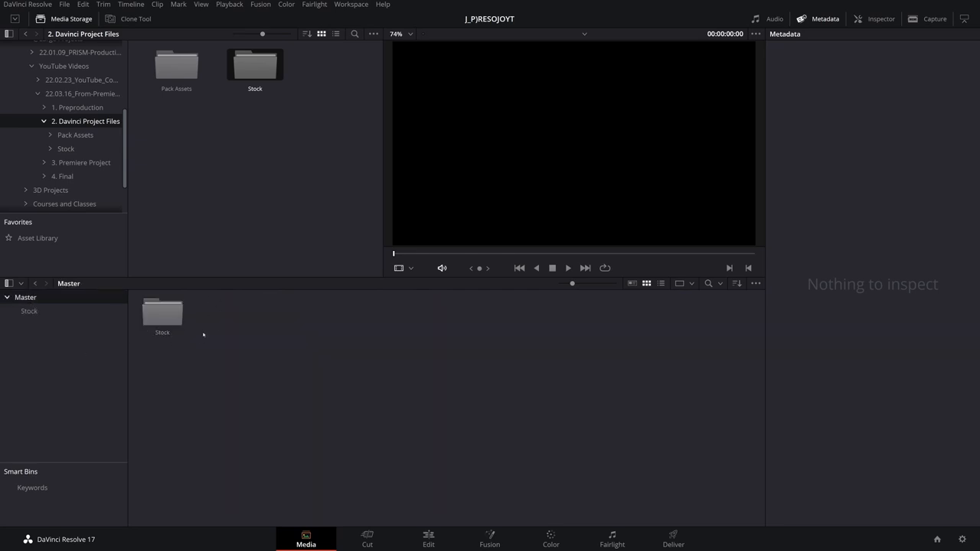
{"action": "left_click", "coordinate": [427, 539]}
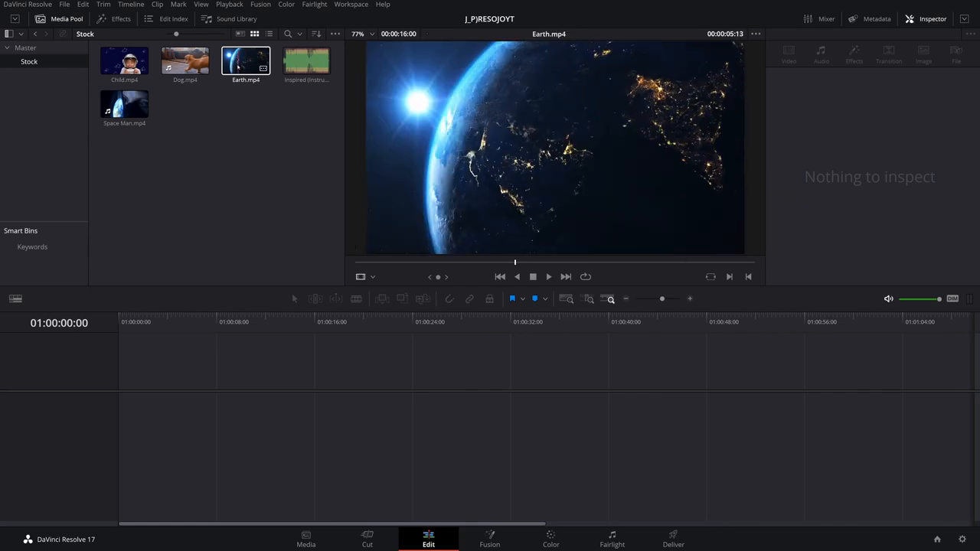
Place Earth.mp4 on a new timeline, Timeline 1, and select the clip
{"action": "left_click_drag", "start_coordinate": [246, 65], "coordinate": [107, 406]}
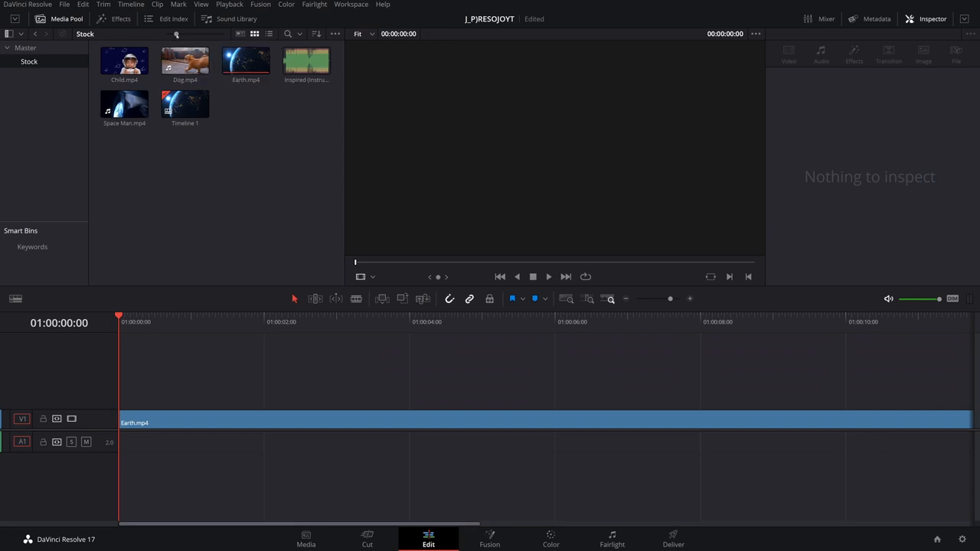
{"action": "left_click", "coordinate": [269, 34]}
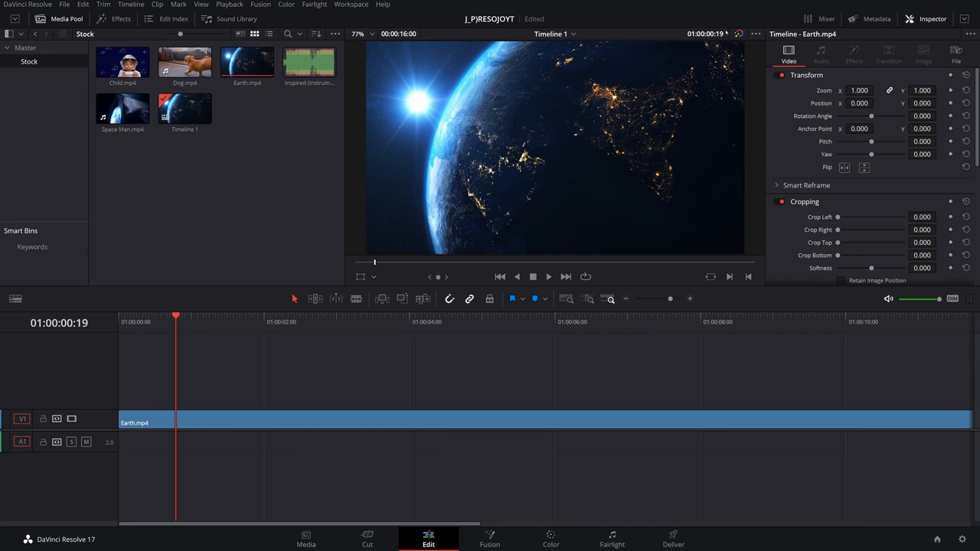
{"action": "mouse_move", "coordinate": [724, 36]}
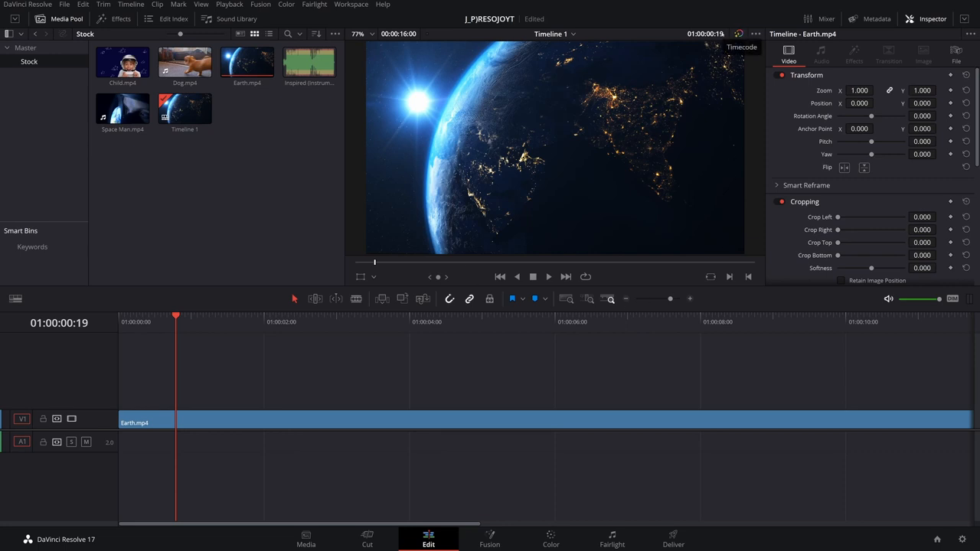
{"action": "mouse_move", "coordinate": [738, 34]}
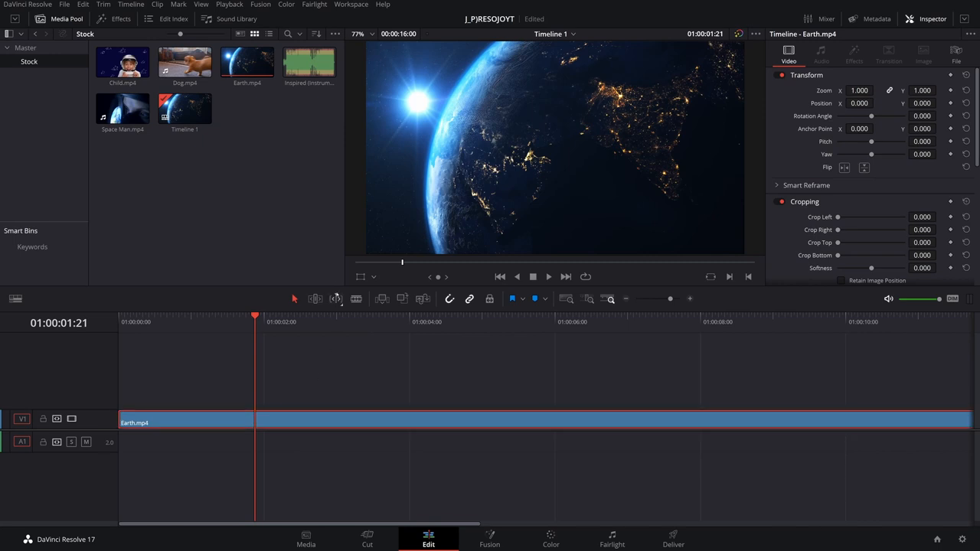
Enable the Transform onscreen control and reposition the Earth image in the viewer
{"action": "left_click", "coordinate": [360, 277]}
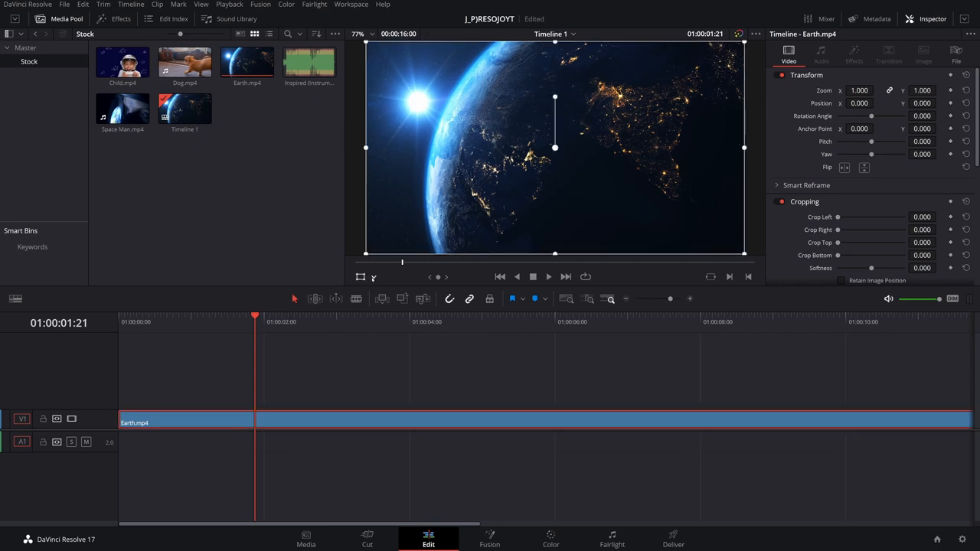
{"action": "left_click_drag", "start_coordinate": [555, 148], "coordinate": [524, 138]}
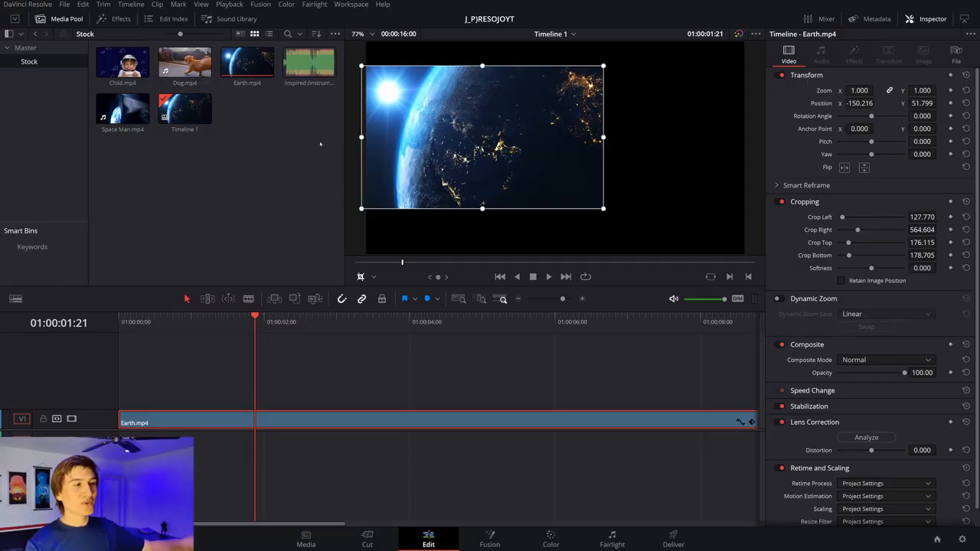
Turn on video track thumbnails and the timeline tab in Timeline View Options
{"action": "left_click", "coordinate": [15, 298]}
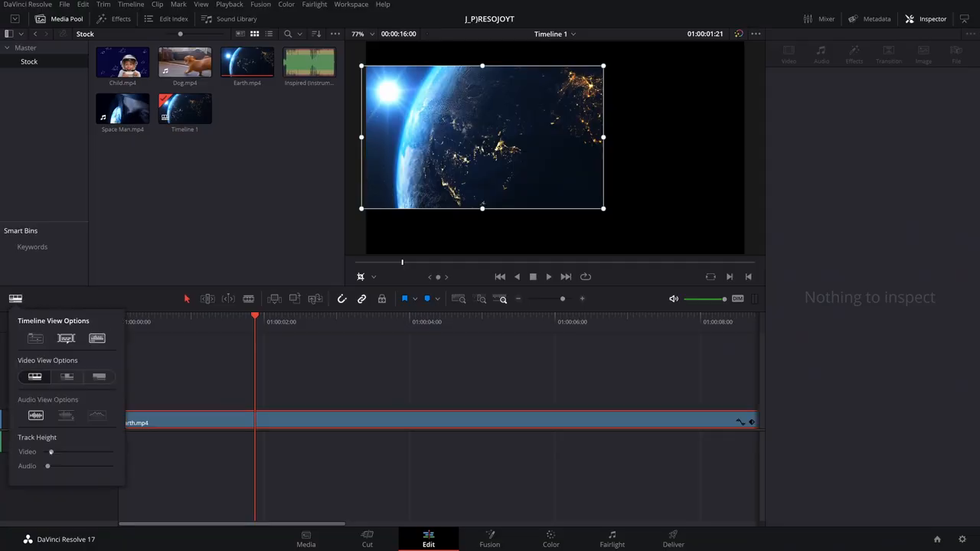
{"action": "left_click", "coordinate": [67, 376]}
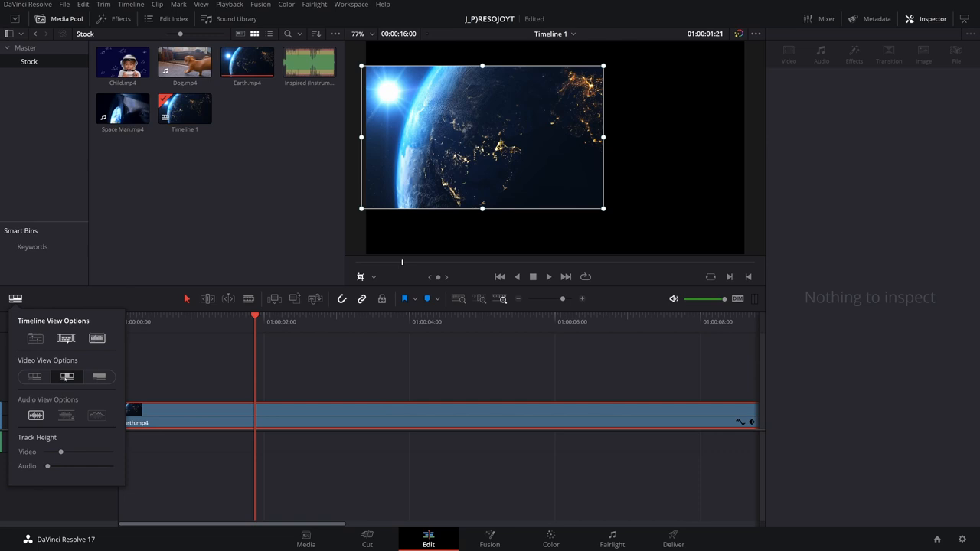
{"action": "left_click", "coordinate": [97, 414]}
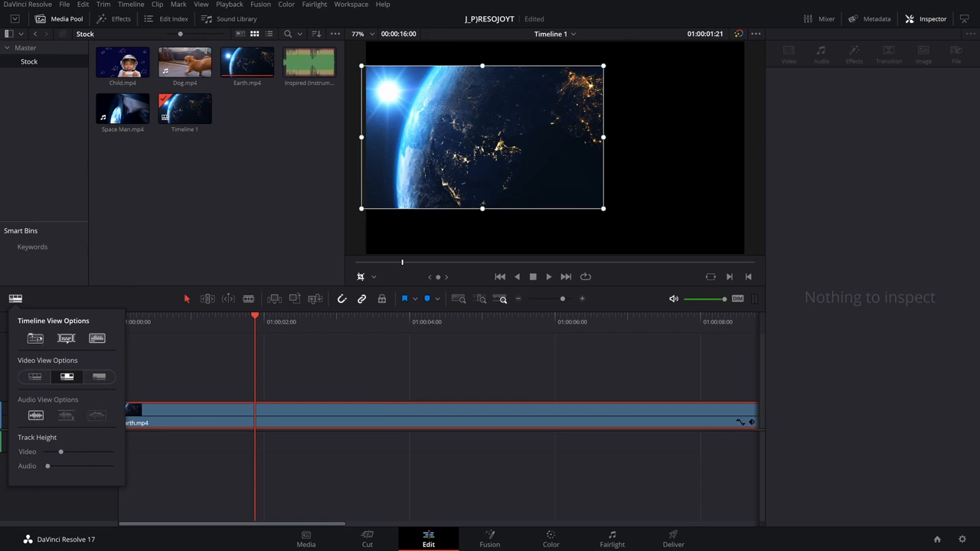
{"action": "left_click", "coordinate": [15, 299]}
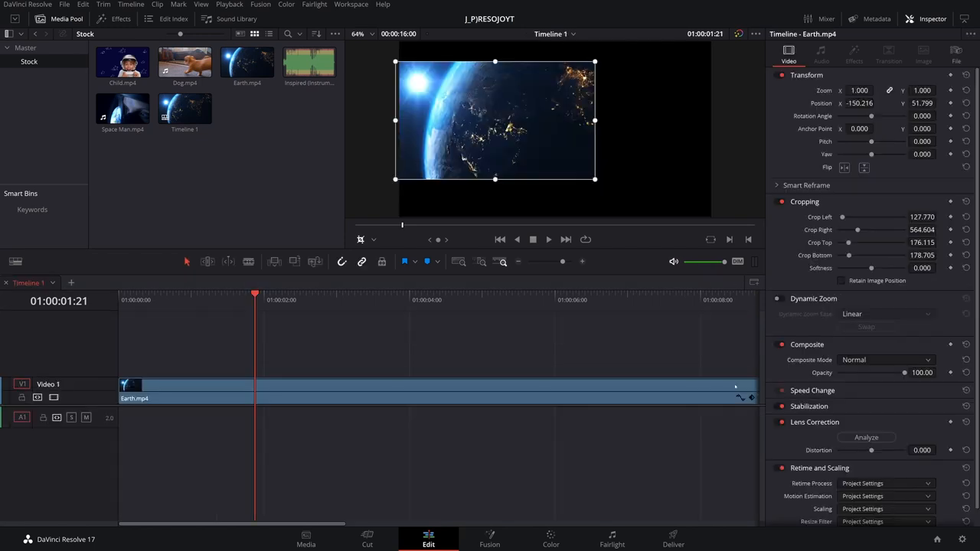
Trim the Earth clip to end near 8 seconds and preview Dog.mp4
{"action": "left_click", "coordinate": [15, 261]}
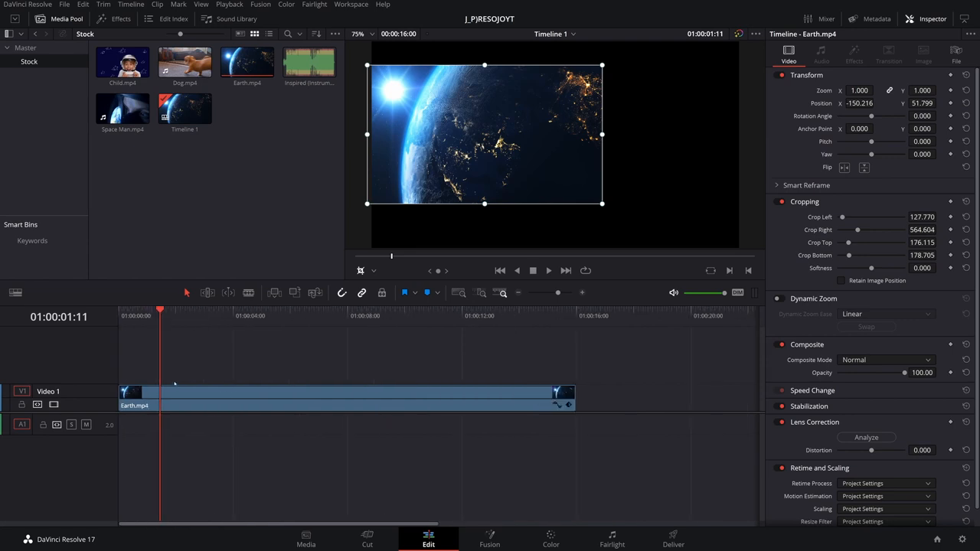
{"action": "left_click_drag", "start_coordinate": [570, 398], "coordinate": [440, 398]}
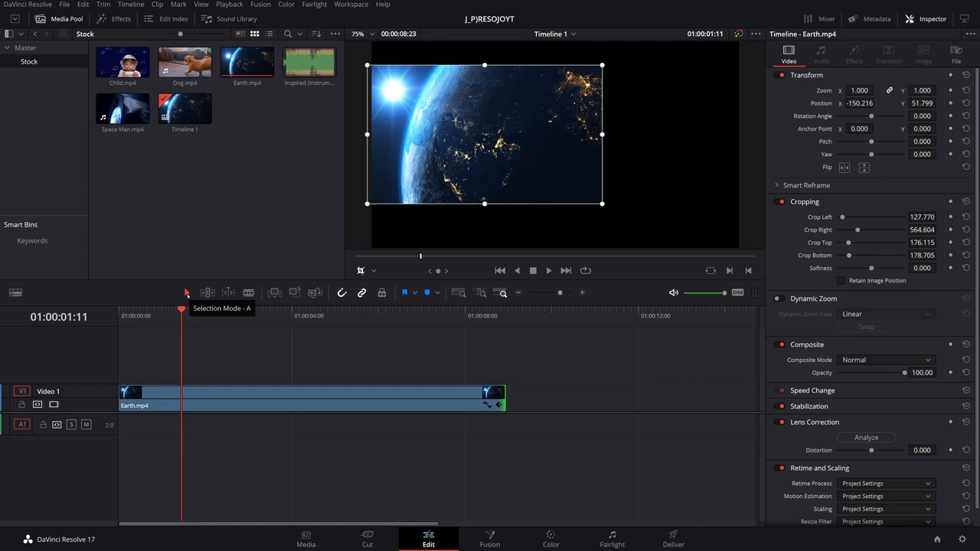
{"action": "mouse_move", "coordinate": [207, 293]}
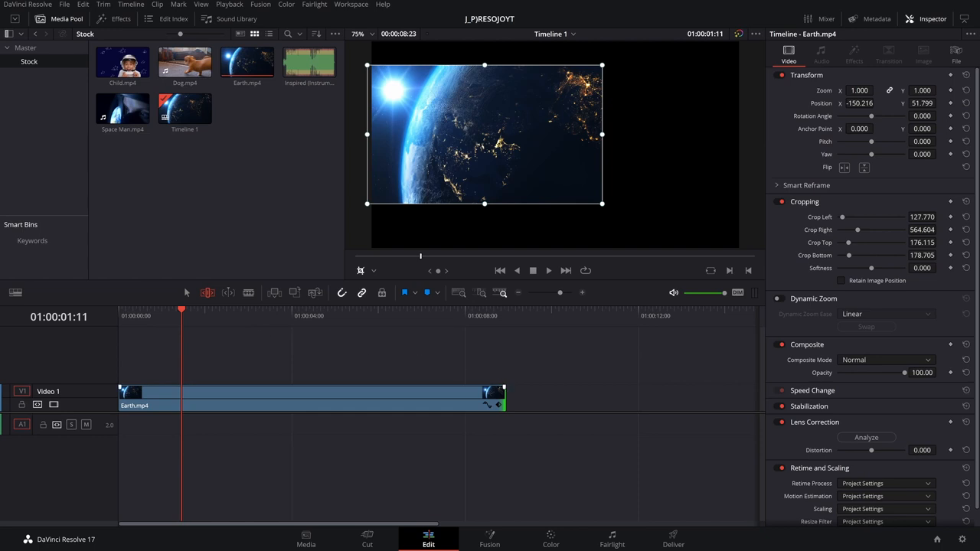
{"action": "left_click", "coordinate": [122, 109]}
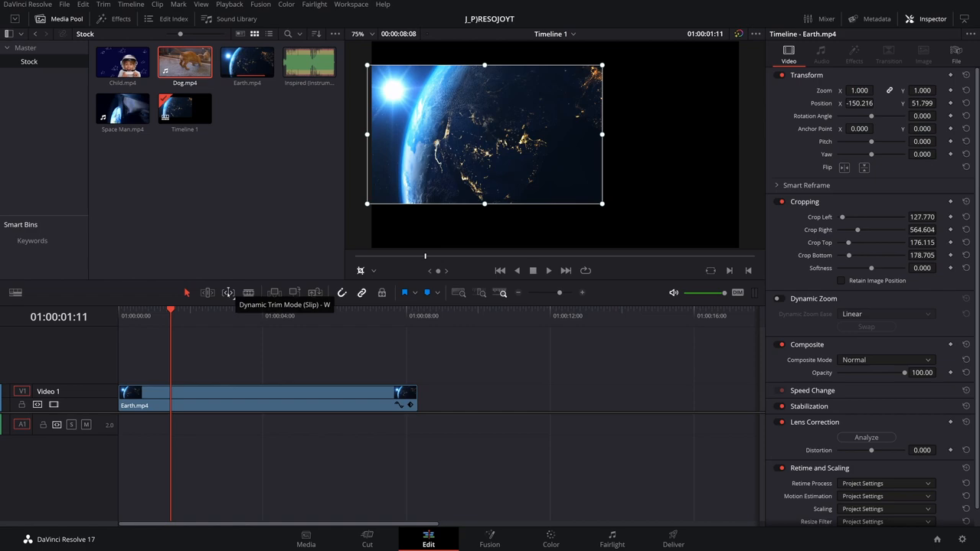
{"action": "mouse_move", "coordinate": [228, 292]}
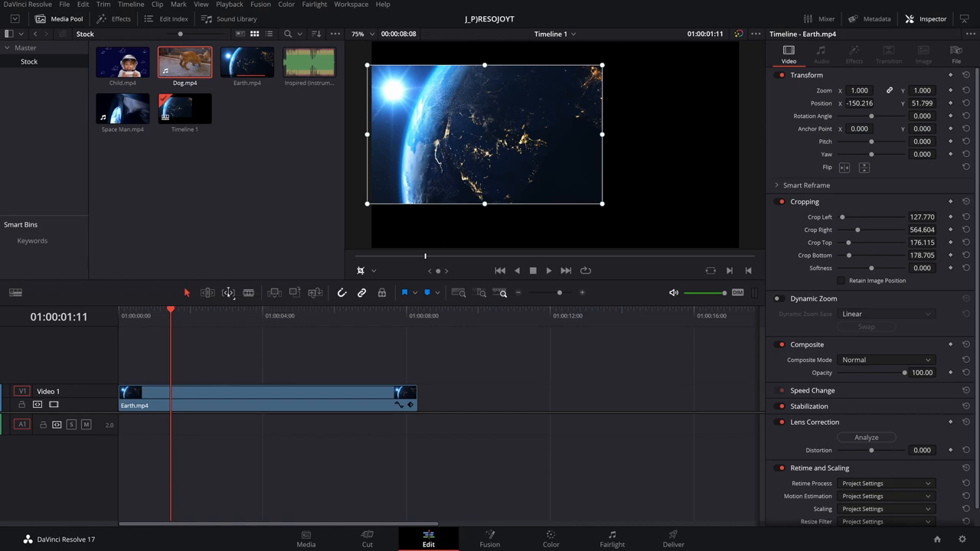
{"action": "mouse_move", "coordinate": [248, 292]}
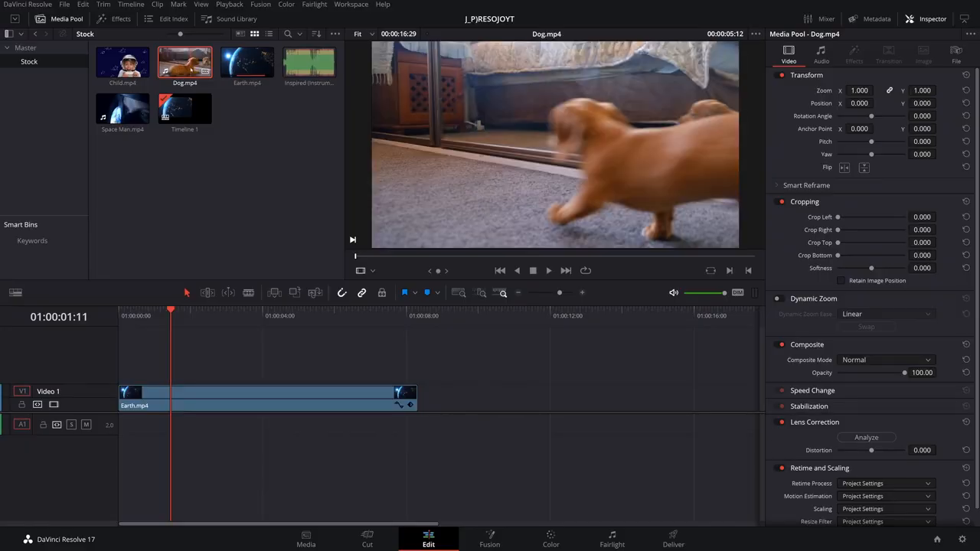
Append Dog.mp4 right after the trimmed Earth clip, with its audio on A1
{"action": "left_click_drag", "start_coordinate": [184, 63], "coordinate": [421, 398]}
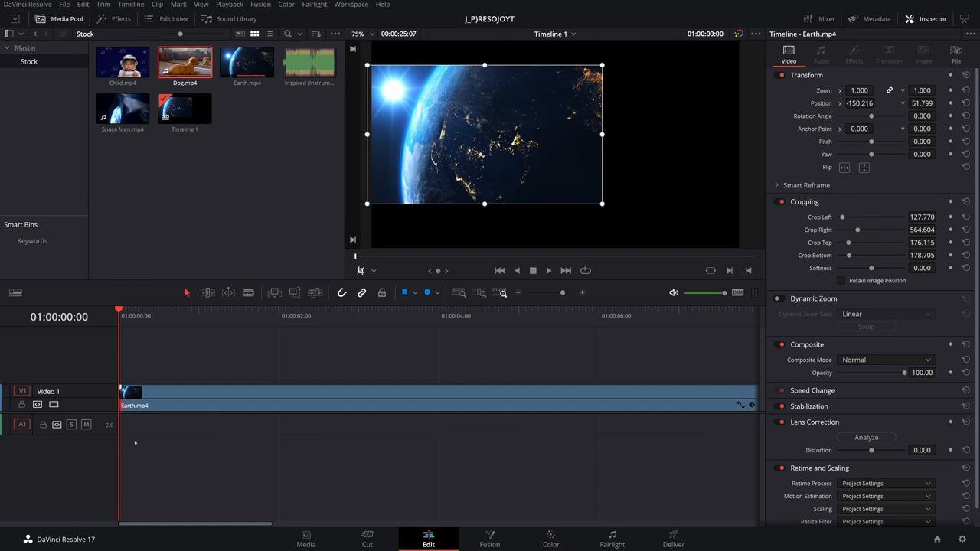
{"action": "mouse_move", "coordinate": [198, 427]}
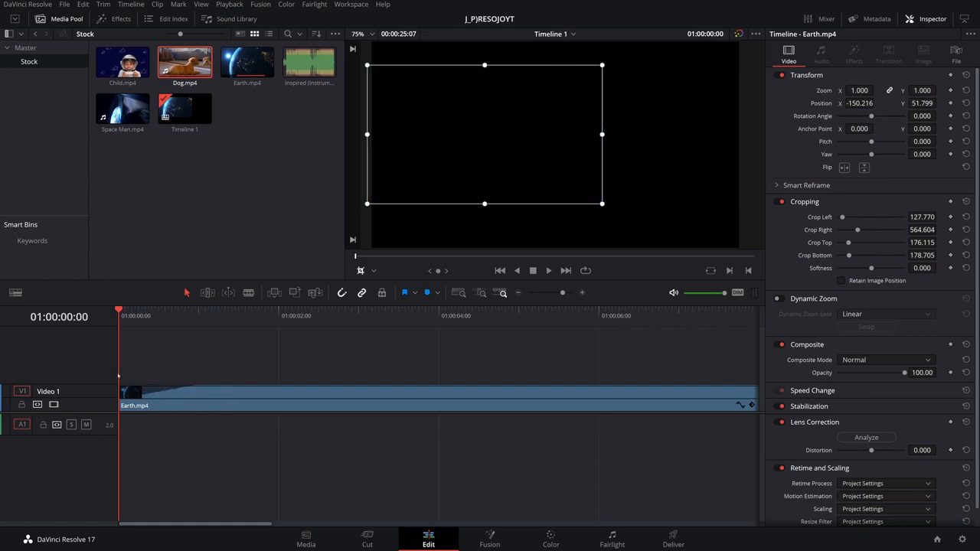
{"action": "left_click", "coordinate": [548, 270]}
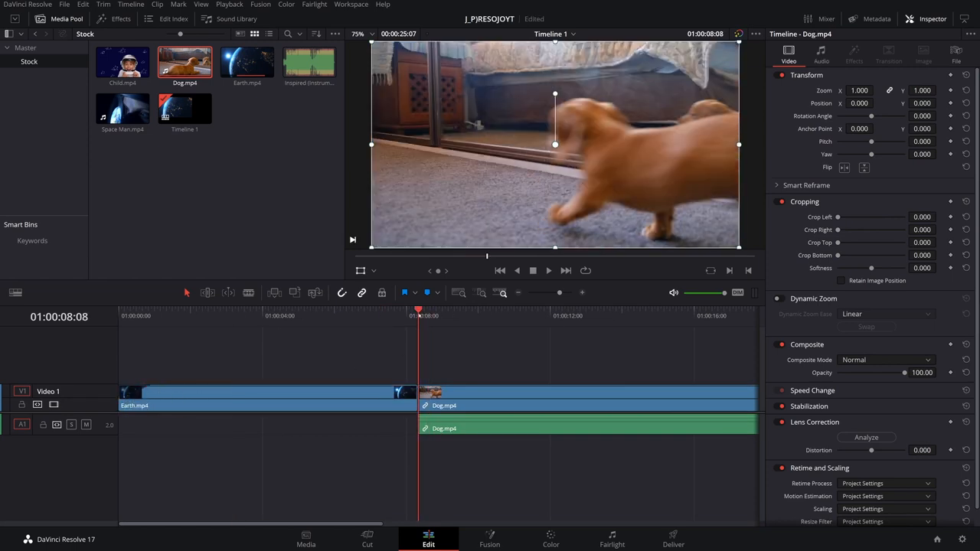
Open the Effects Library and browse the Video Transitions list
{"action": "left_click", "coordinate": [120, 18]}
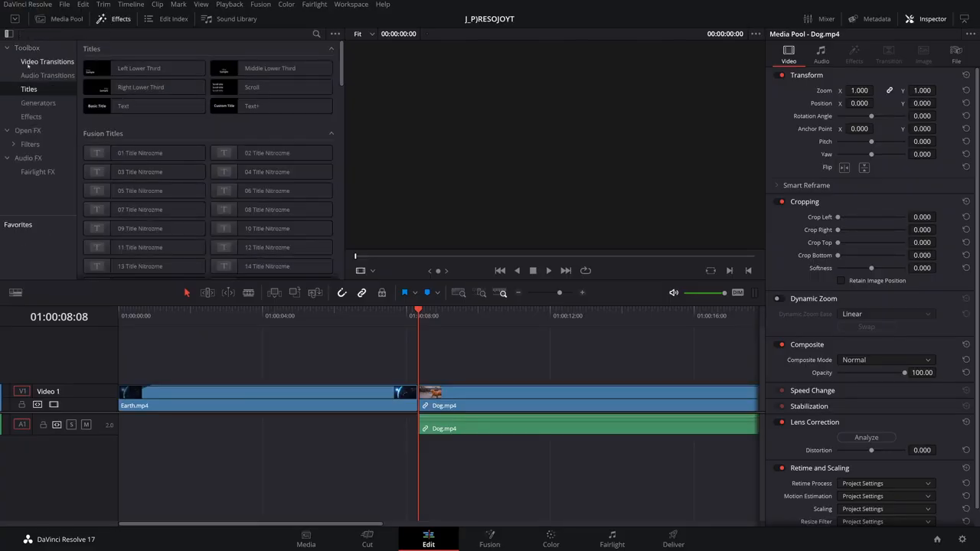
{"action": "left_click", "coordinate": [47, 61]}
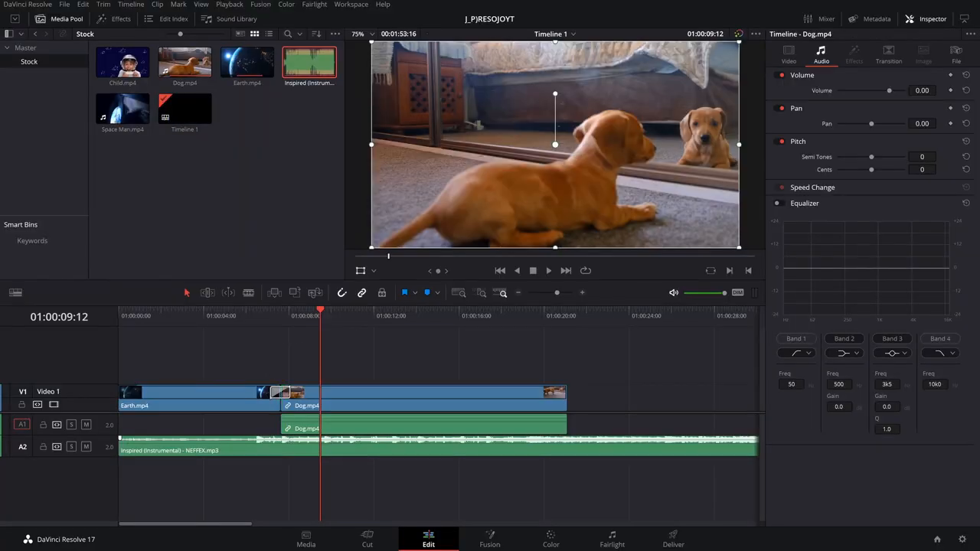
Select the Inspired music clip and drag its volume curve up from silence
{"action": "left_click", "coordinate": [548, 270]}
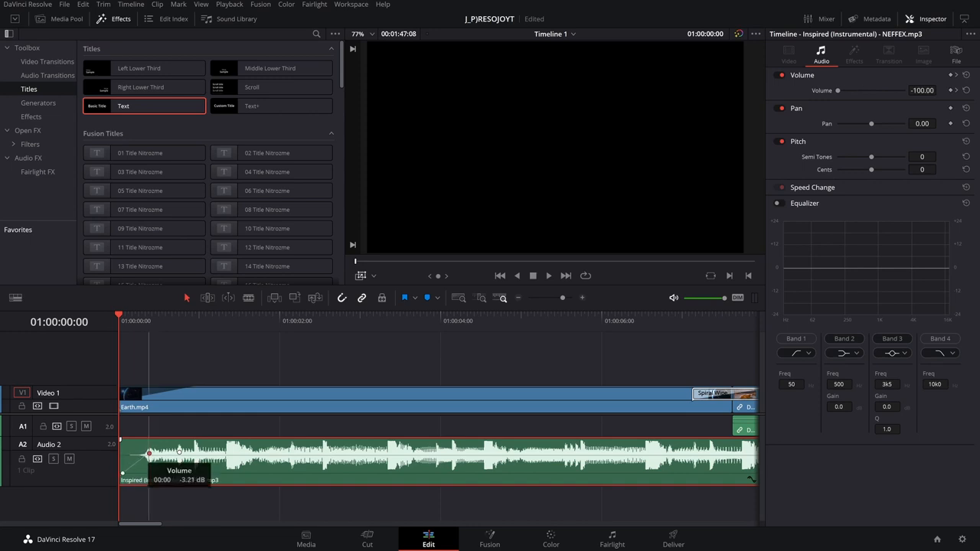
{"action": "left_click_drag", "start_coordinate": [149, 458], "coordinate": [178, 452]}
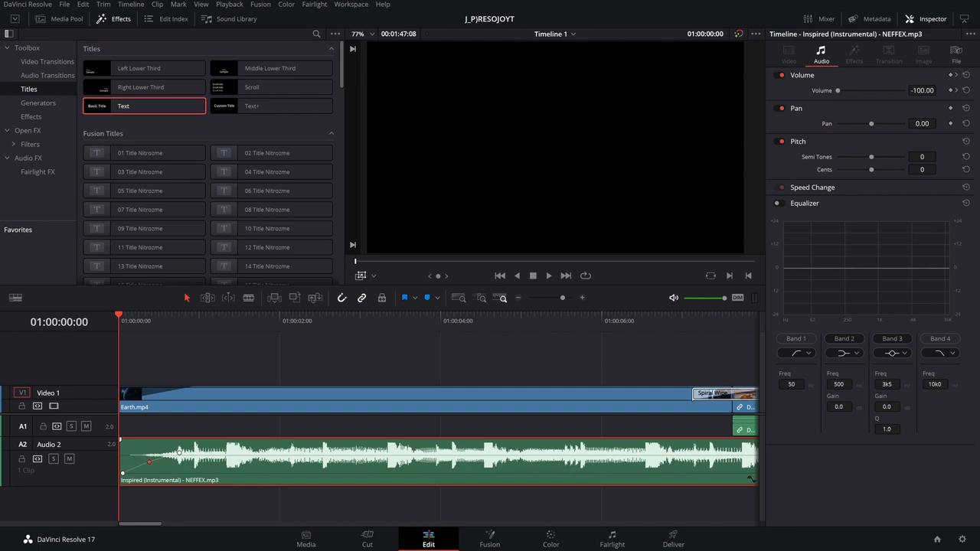
{"action": "left_click_drag", "start_coordinate": [149, 456], "coordinate": [150, 463]}
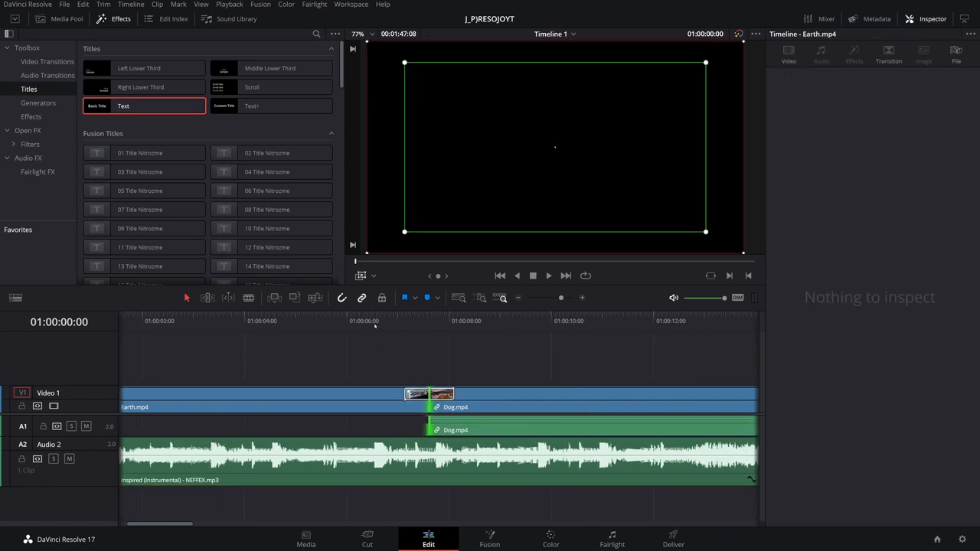
Select the Earth/Dog cut point, then bring back the Media Pool
{"action": "left_click", "coordinate": [375, 320]}
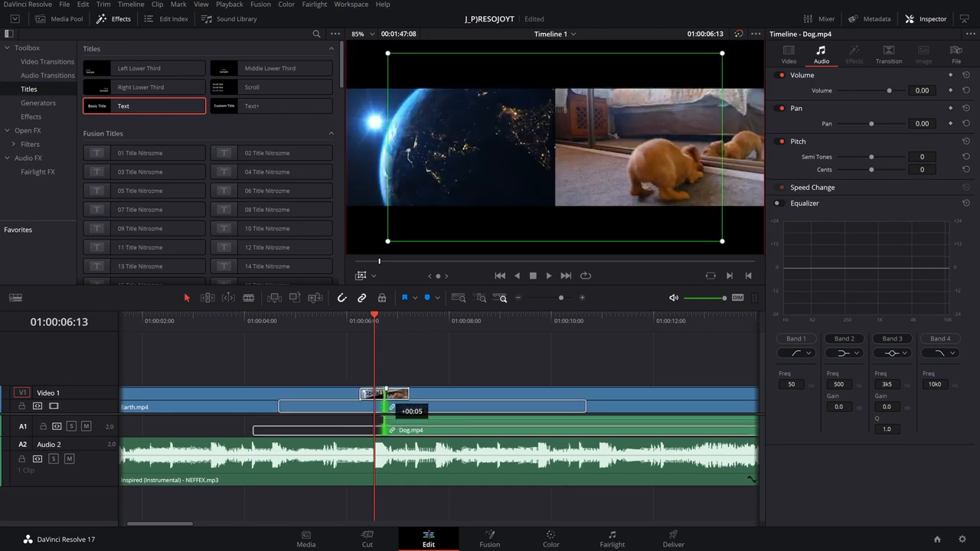
{"action": "left_click", "coordinate": [67, 18]}
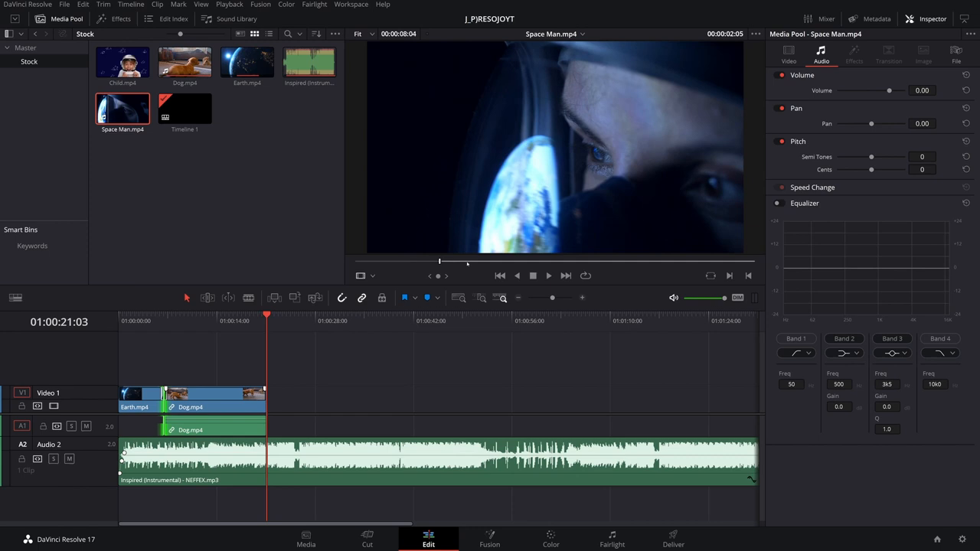
Mark and fine-tune a range on the Space Man footage
{"action": "left_click_drag", "start_coordinate": [440, 261], "coordinate": [649, 261]}
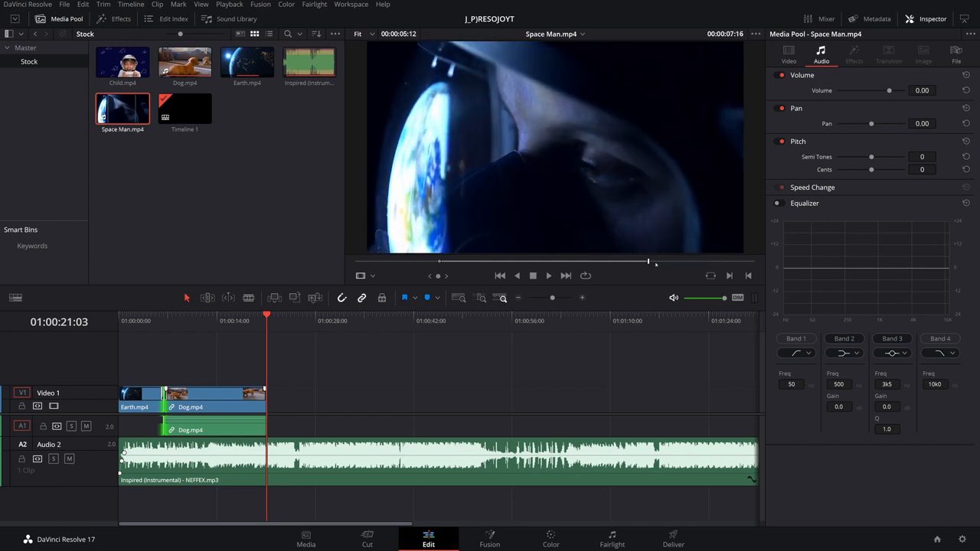
{"action": "left_click_drag", "start_coordinate": [648, 262], "coordinate": [660, 263]}
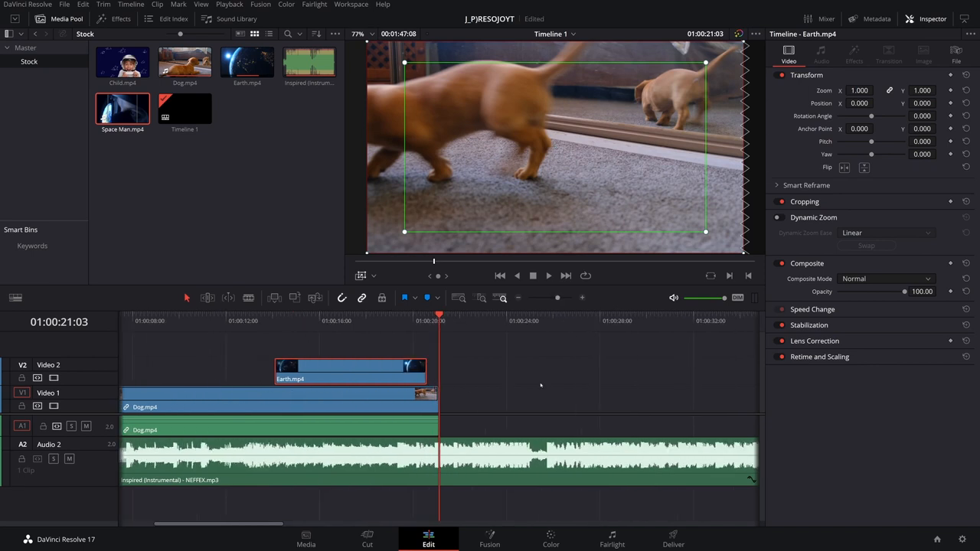
Select the timeline clip at the Earth/Dog boundary
{"action": "left_click", "coordinate": [347, 320]}
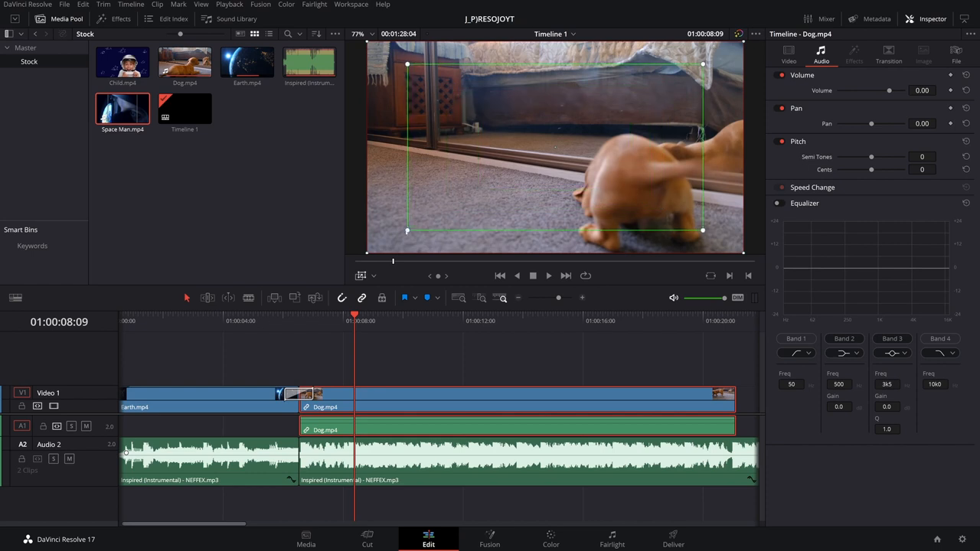
{"action": "left_click", "coordinate": [373, 275]}
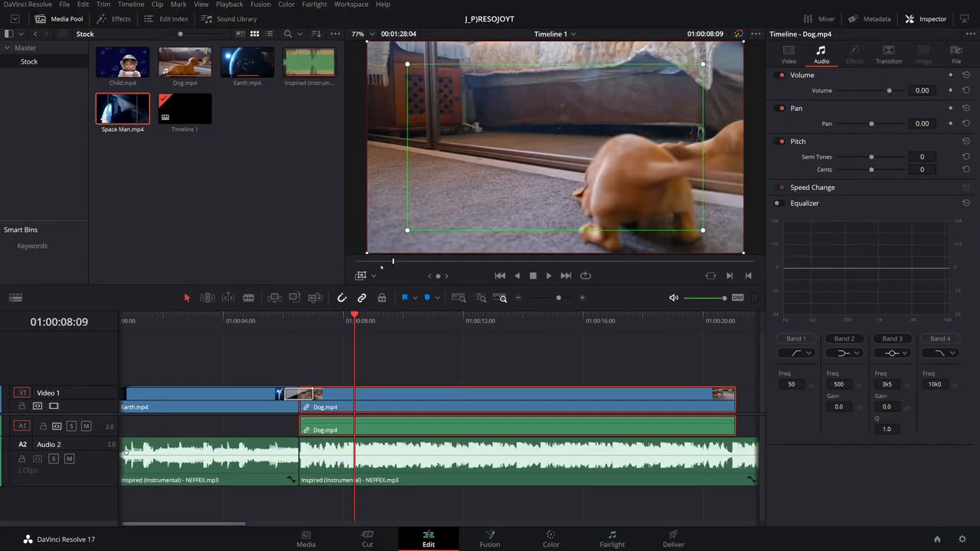
{"action": "left_click", "coordinate": [374, 276]}
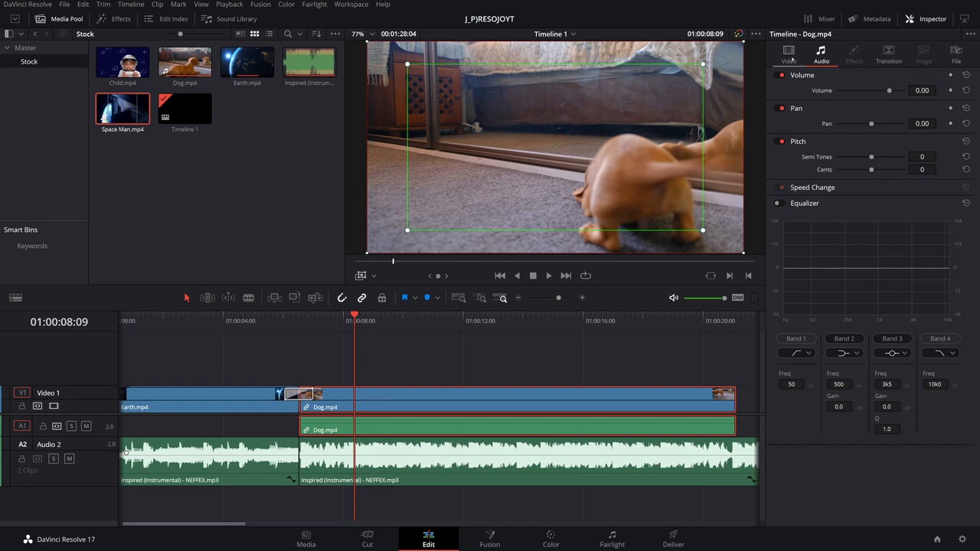
View the Dog clip's transform settings, then load Space Man.mp4 for preview
{"action": "left_click", "coordinate": [788, 54]}
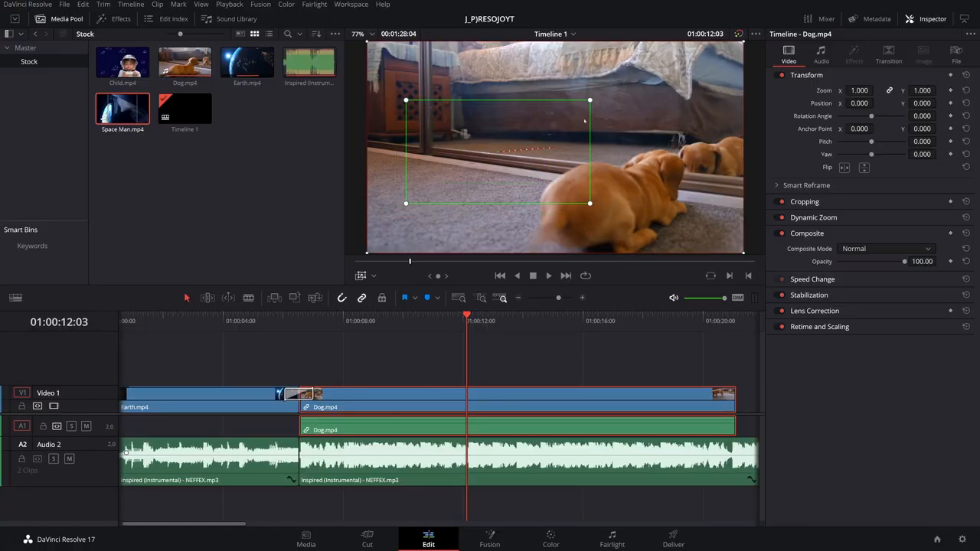
{"action": "left_click", "coordinate": [398, 321]}
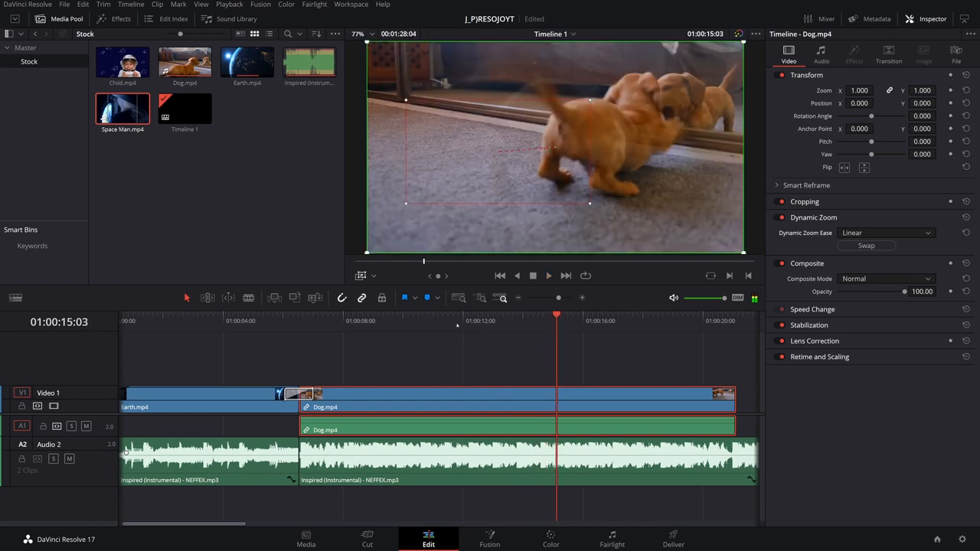
{"action": "left_click", "coordinate": [373, 275]}
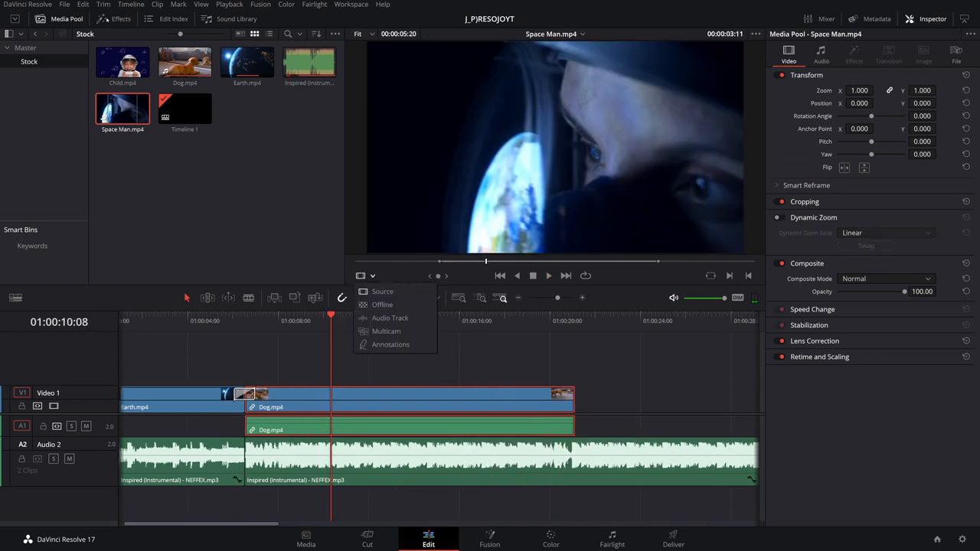
Apply Light Rays from Open FX Filters and tune its source threshold and ray length
{"action": "left_click", "coordinate": [120, 19]}
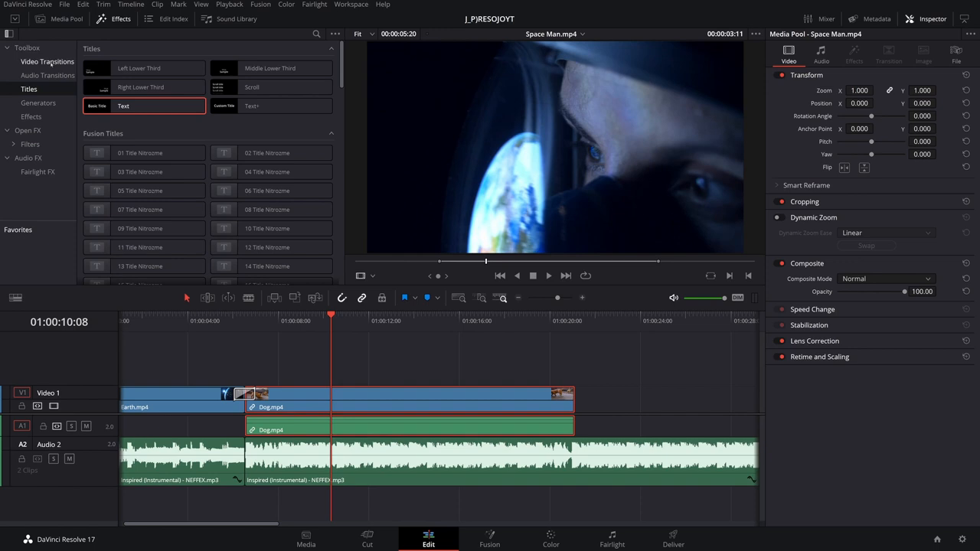
{"action": "left_click", "coordinate": [32, 116]}
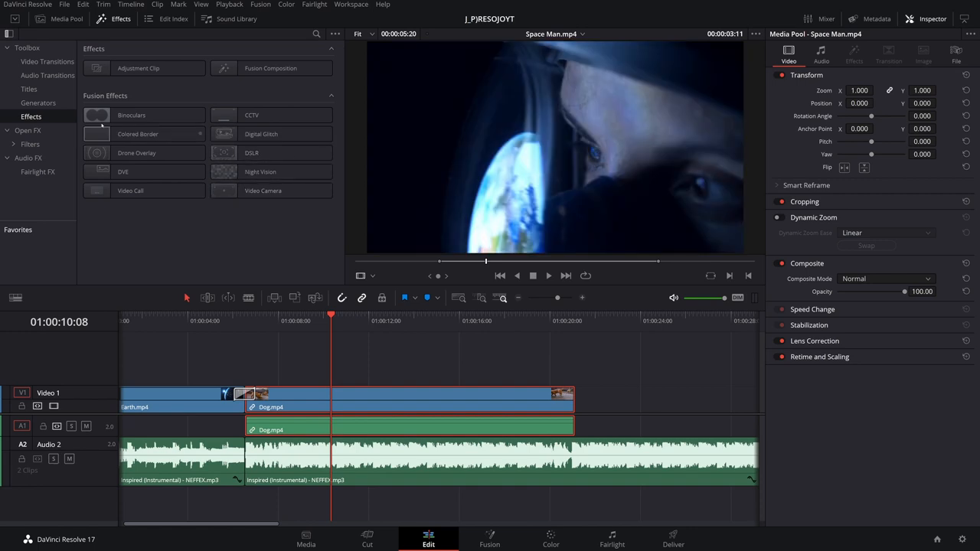
{"action": "left_click", "coordinate": [30, 144]}
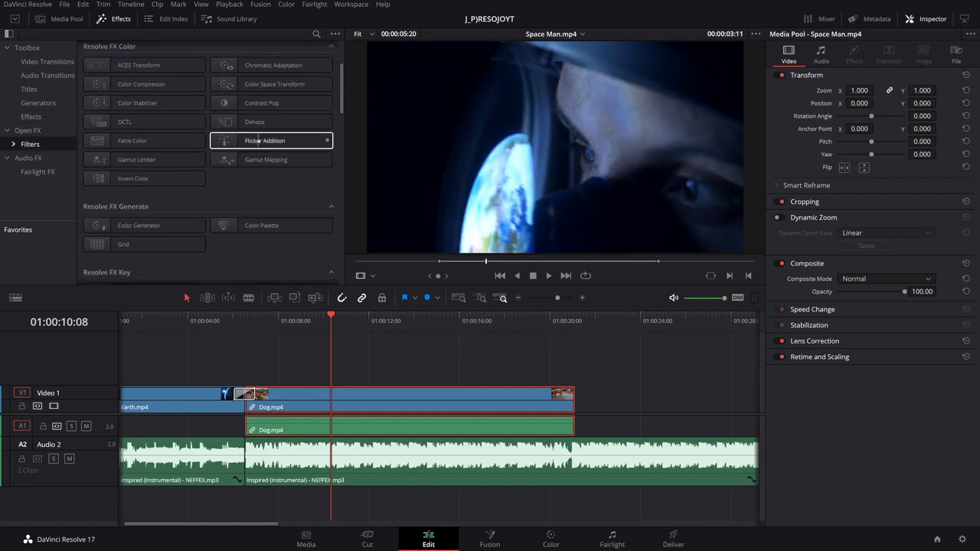
{"action": "scroll", "scroll_direction": "down", "scroll_amount": 3}
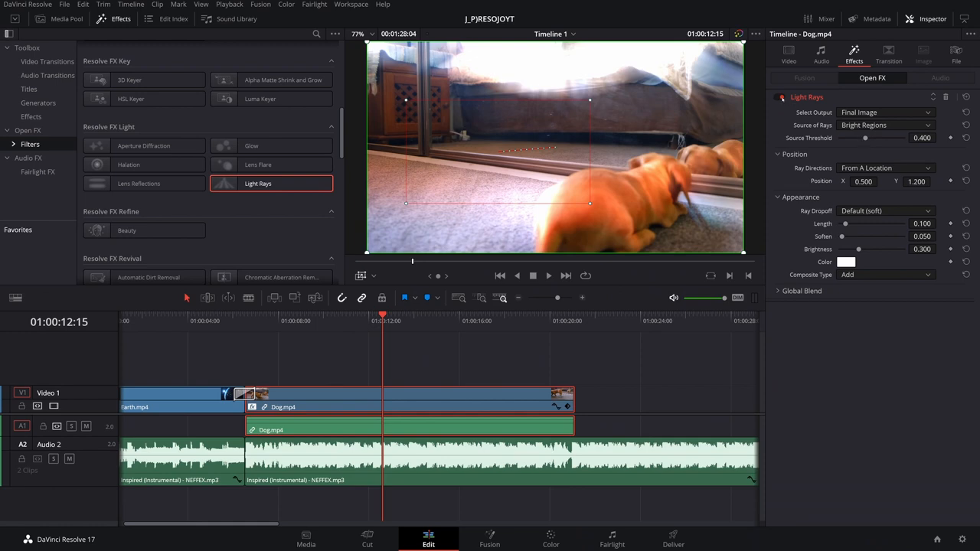
{"action": "left_click_drag", "start_coordinate": [864, 138], "coordinate": [870, 138]}
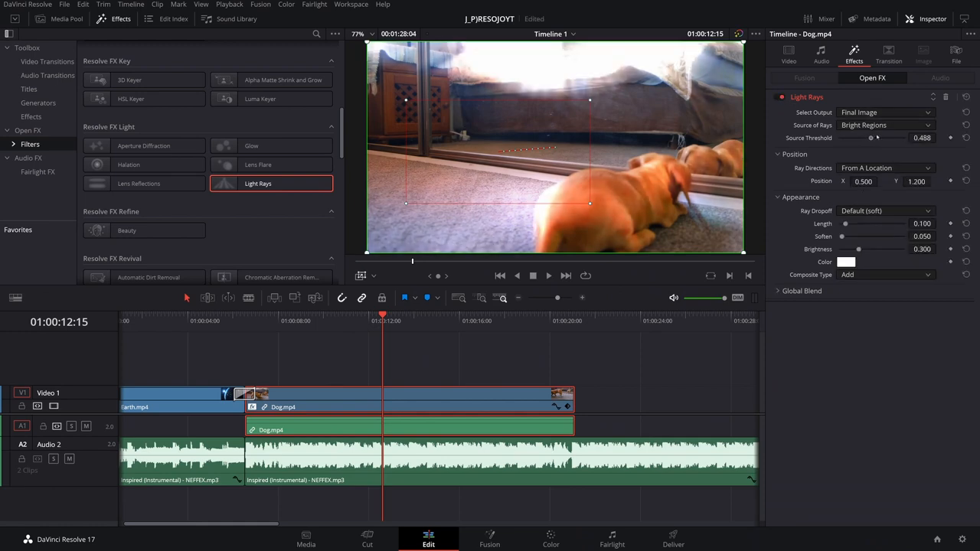
{"action": "left_click_drag", "start_coordinate": [871, 138], "coordinate": [859, 138]}
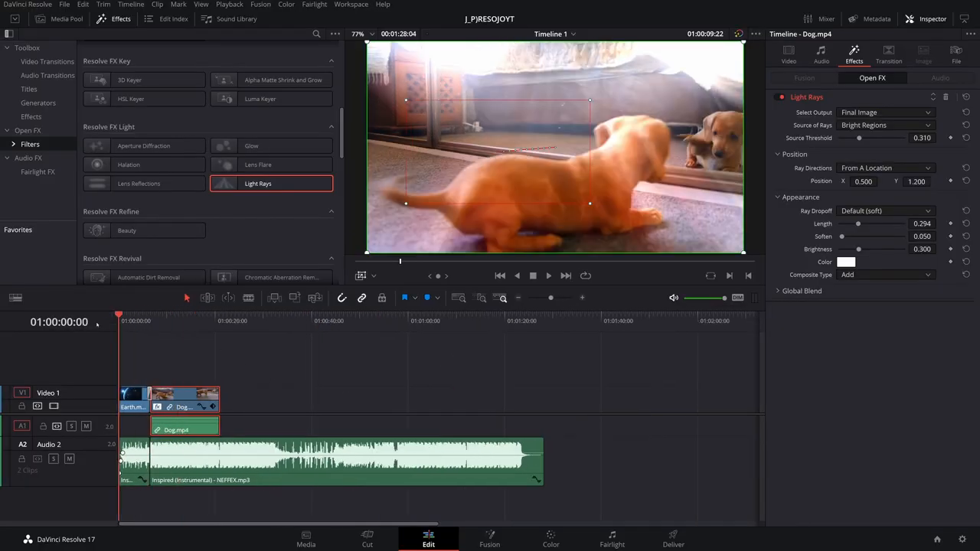
Place a Text title above the Earth clip and retype it as 'RTFYCXUGH JVBNM'
{"action": "left_click", "coordinate": [66, 18]}
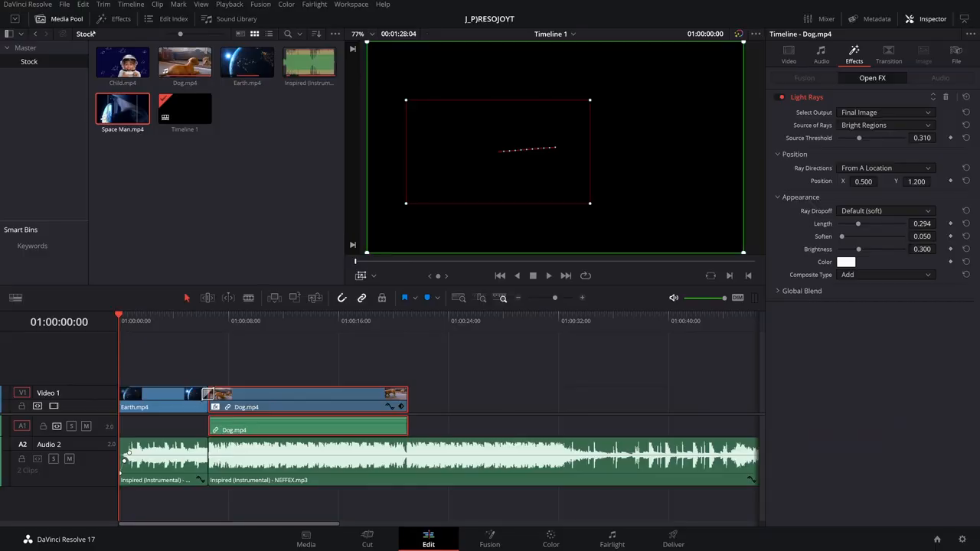
{"action": "left_click", "coordinate": [121, 18]}
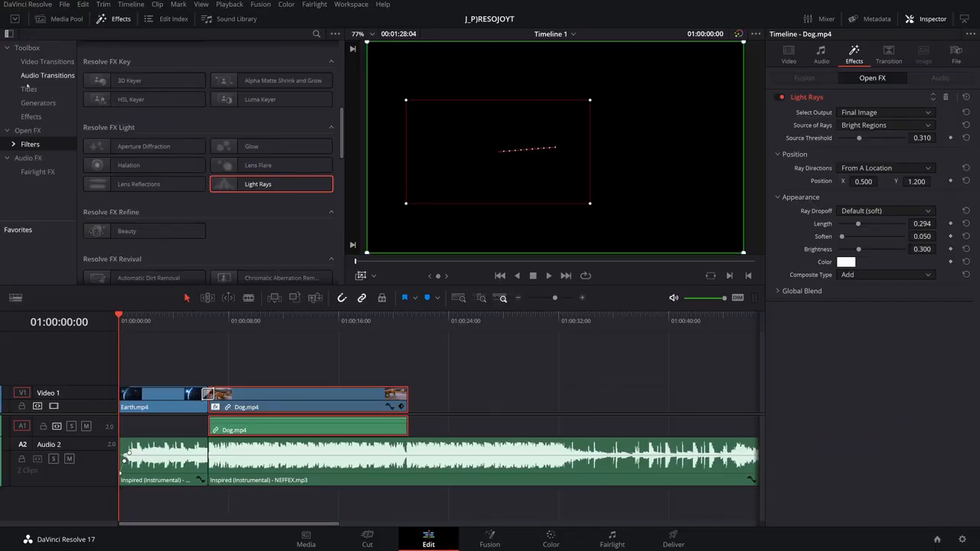
{"action": "left_click", "coordinate": [28, 89]}
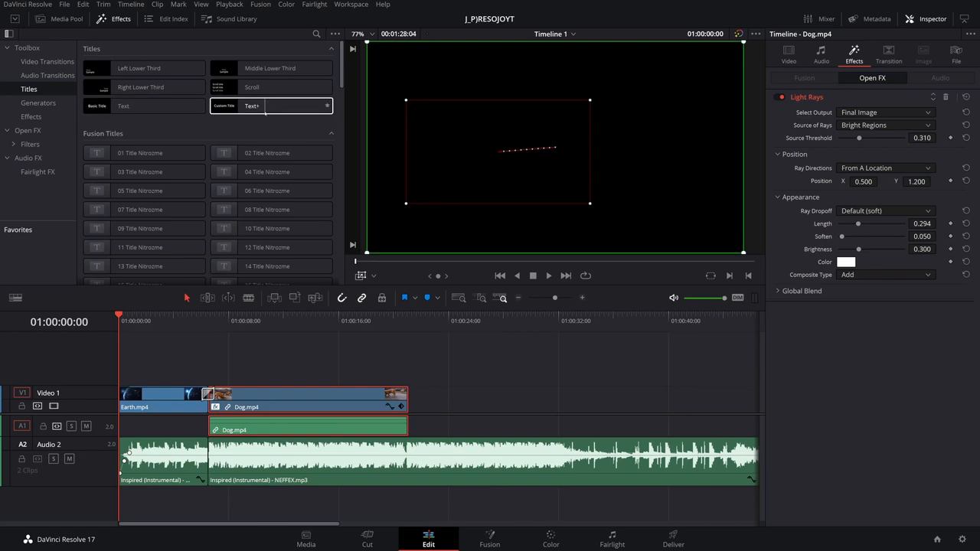
{"action": "left_click_drag", "start_coordinate": [143, 105], "coordinate": [219, 327]}
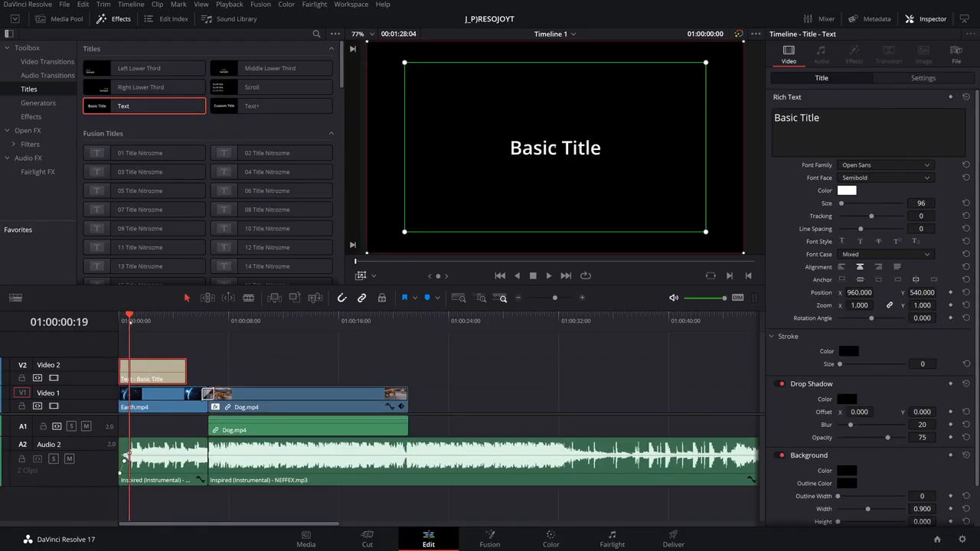
{"action": "left_click", "coordinate": [374, 276]}
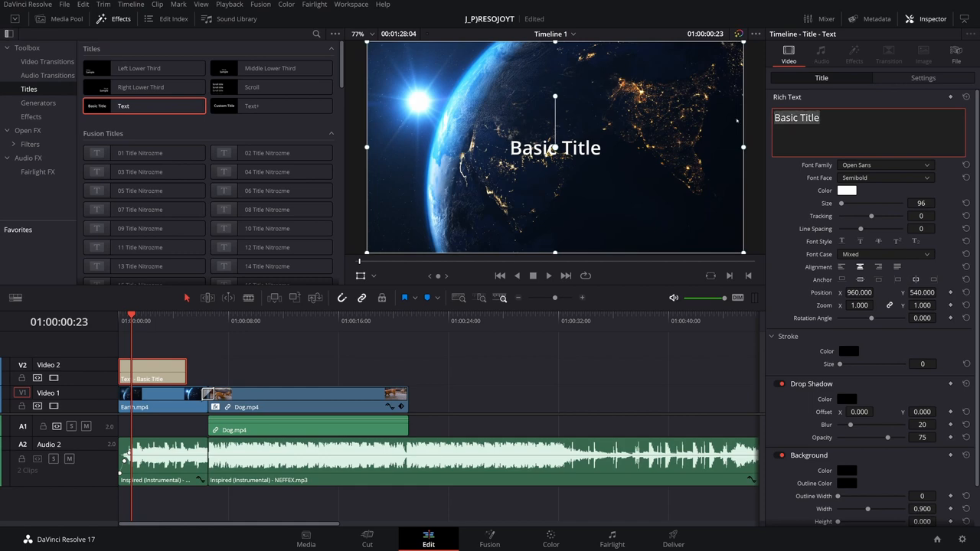
{"action": "type", "text": "RTFYCXUGH JVBNM"}
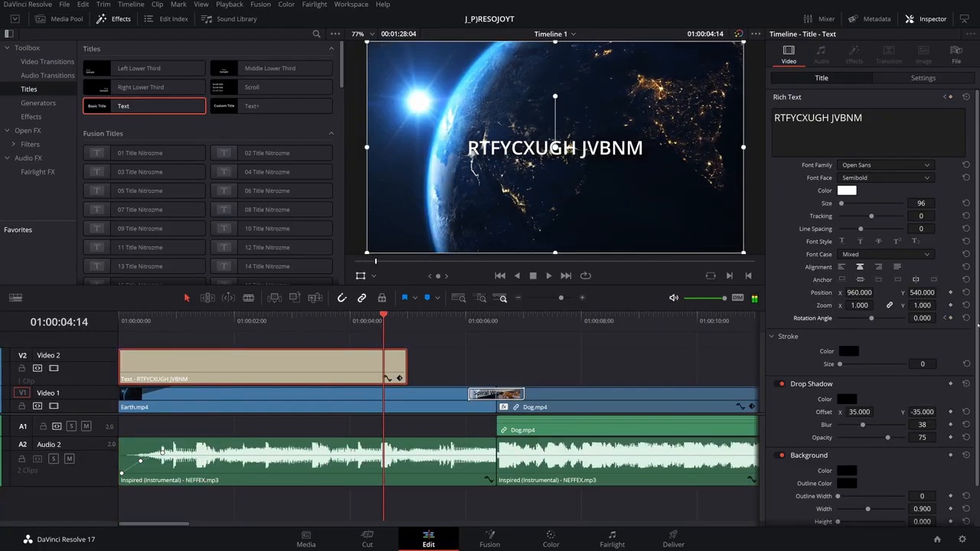
Reposition the title text in the frame and set a rotation keyframe
{"action": "left_click_drag", "start_coordinate": [871, 318], "coordinate": [892, 318]}
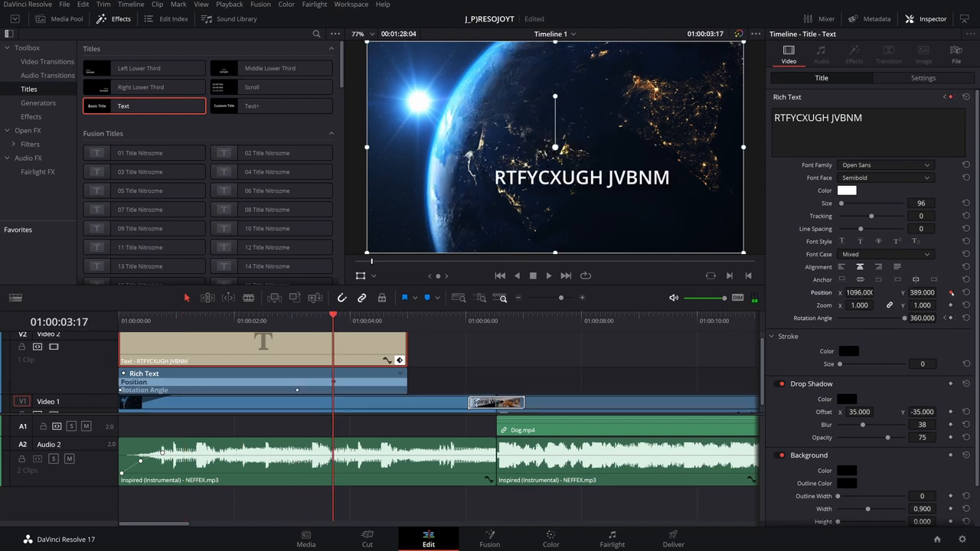
{"action": "left_click", "coordinate": [163, 314]}
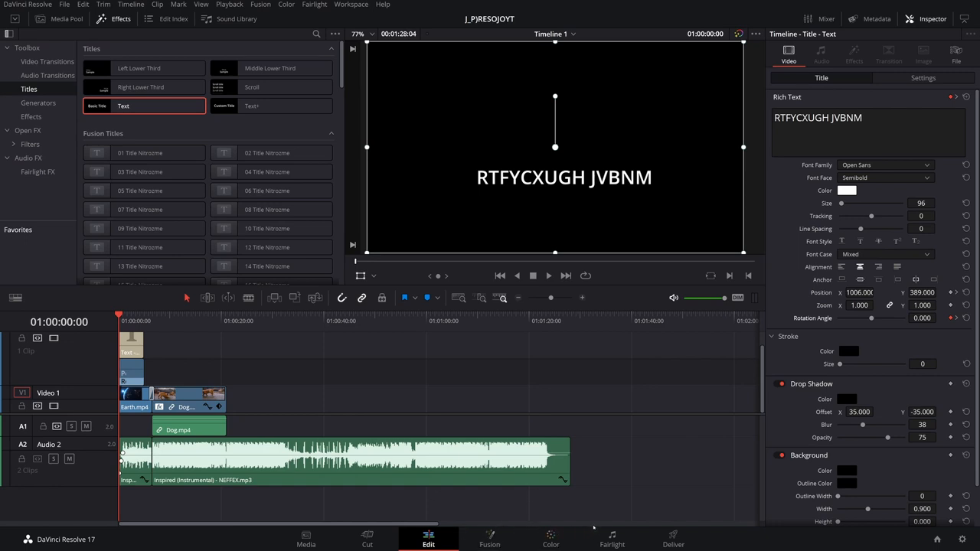
Visit the Fusion page's node view, then return to the Edit page
{"action": "left_click", "coordinate": [489, 538]}
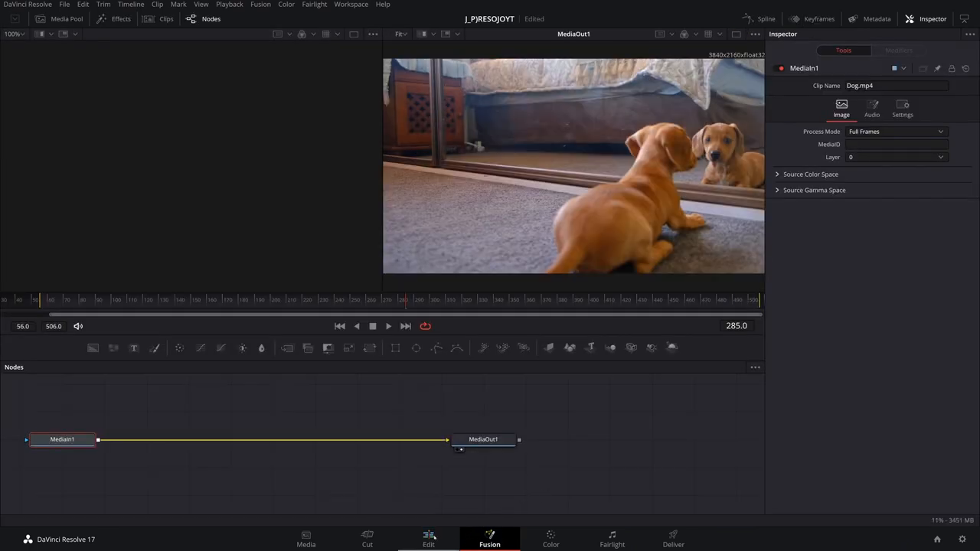
{"action": "left_click", "coordinate": [427, 539]}
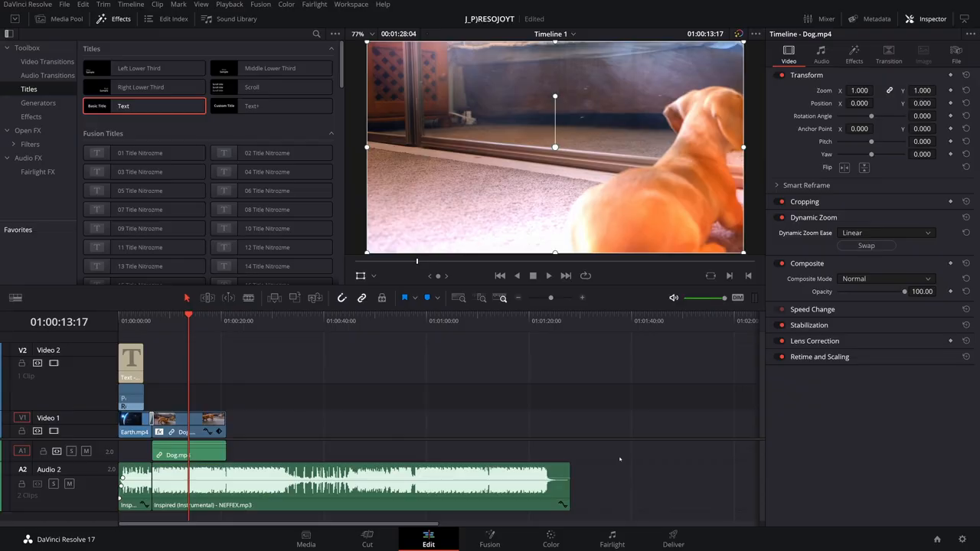
{"action": "mouse_move", "coordinate": [654, 514]}
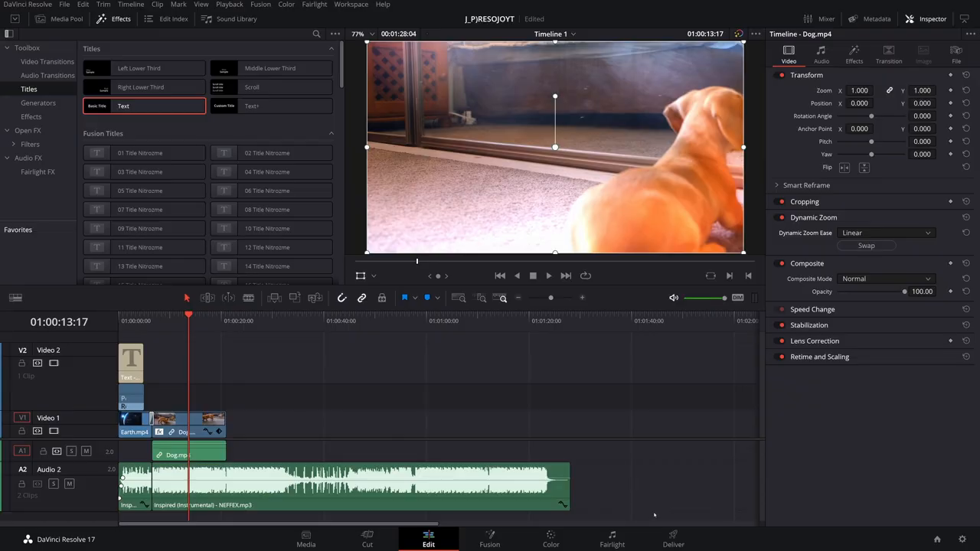
On the Deliver page, render Timeline 1 to the Desktop as the MP4 file 6UYTUYT
{"action": "left_click", "coordinate": [673, 539]}
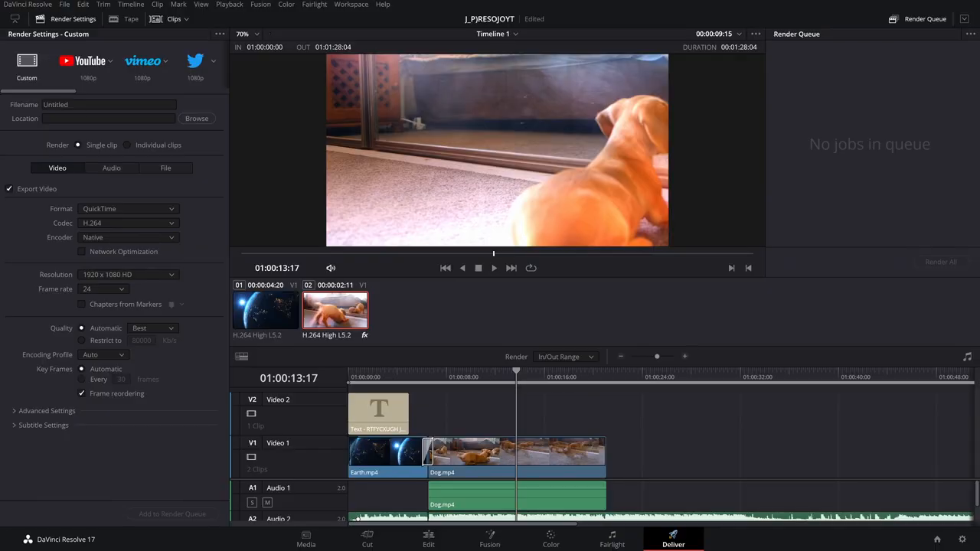
{"action": "left_click", "coordinate": [107, 104]}
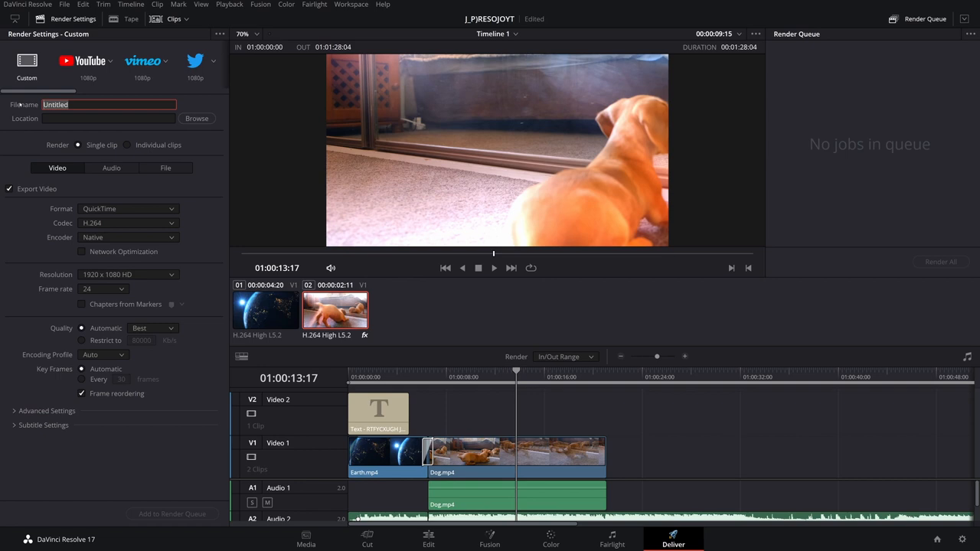
{"action": "type", "text": "XDFCBG"}
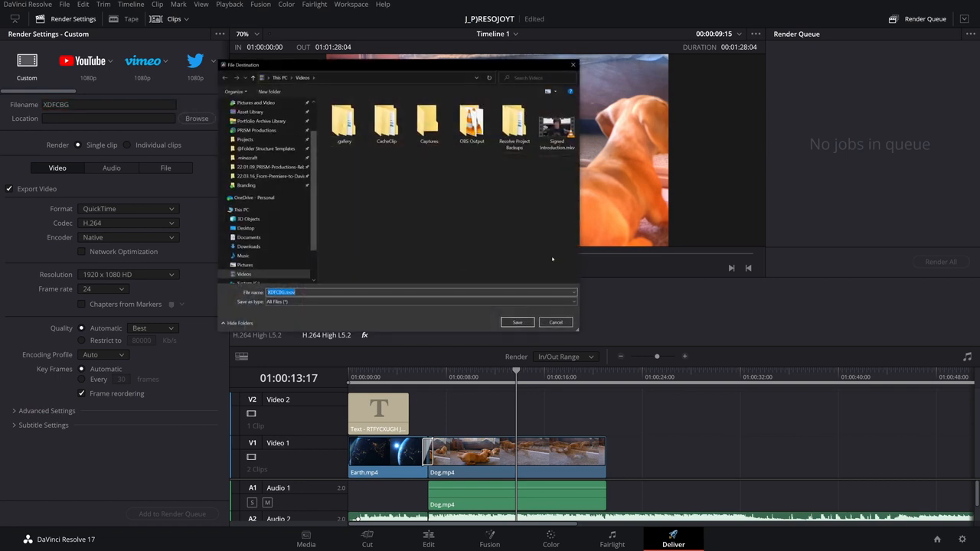
{"action": "left_click", "coordinate": [244, 265]}
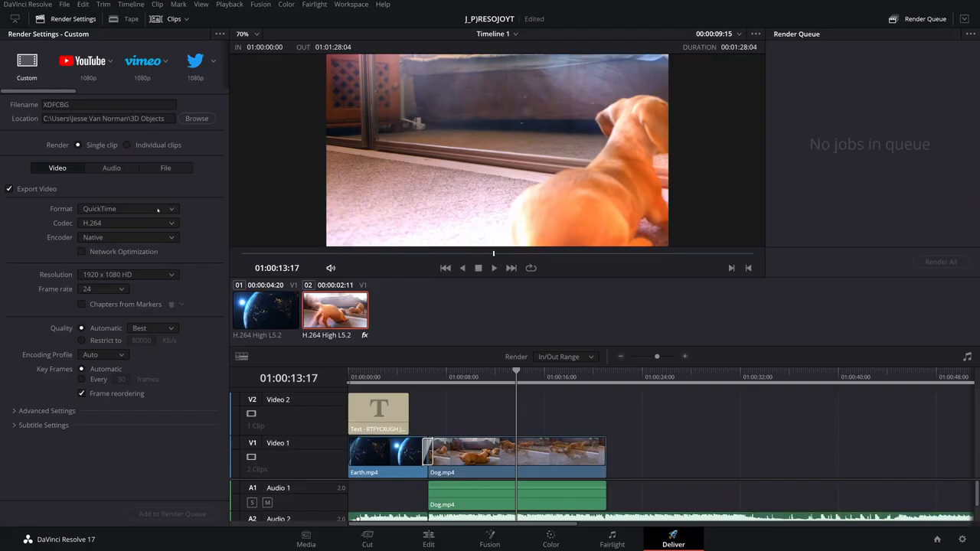
{"action": "left_click", "coordinate": [128, 209]}
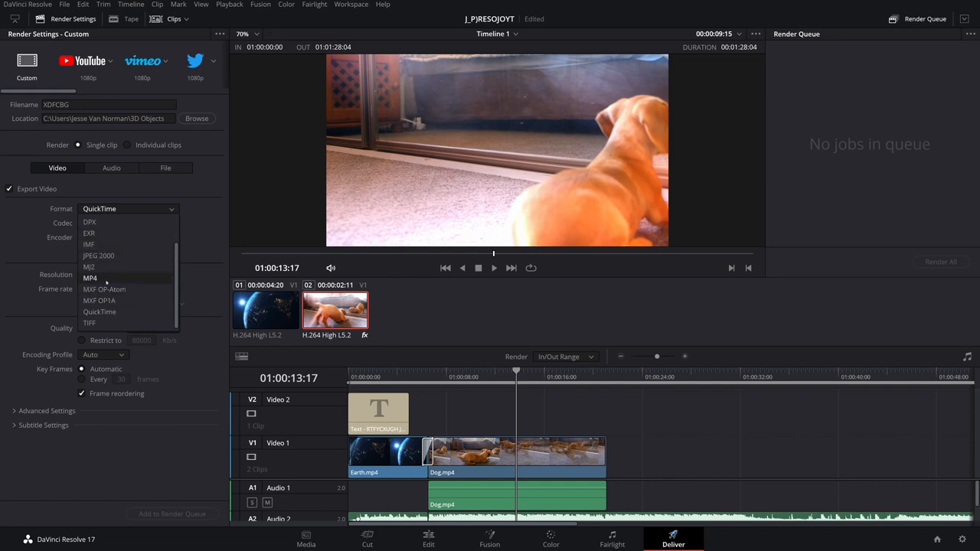
{"action": "left_click", "coordinate": [90, 277]}
{"action": "type", "text": "6UYTUYT"}
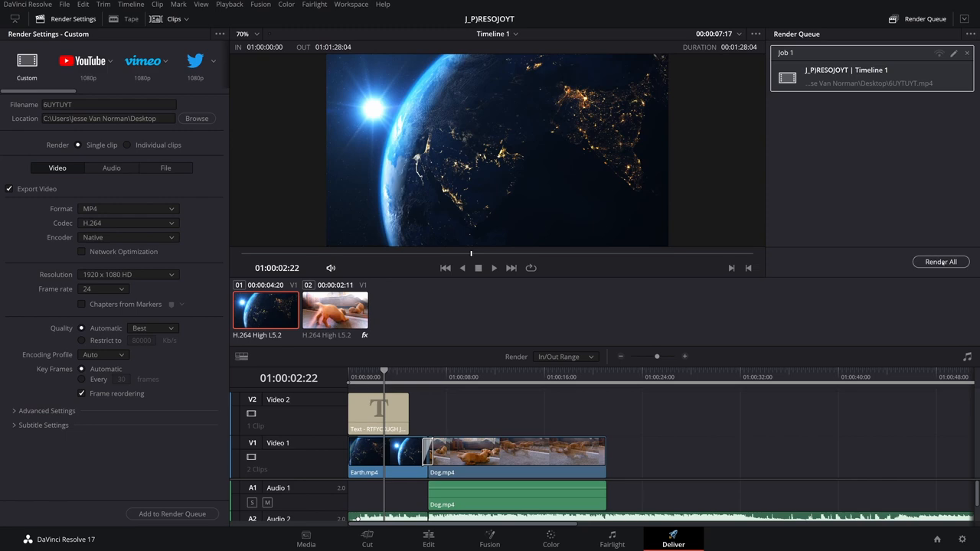
{"action": "left_click", "coordinate": [939, 261]}
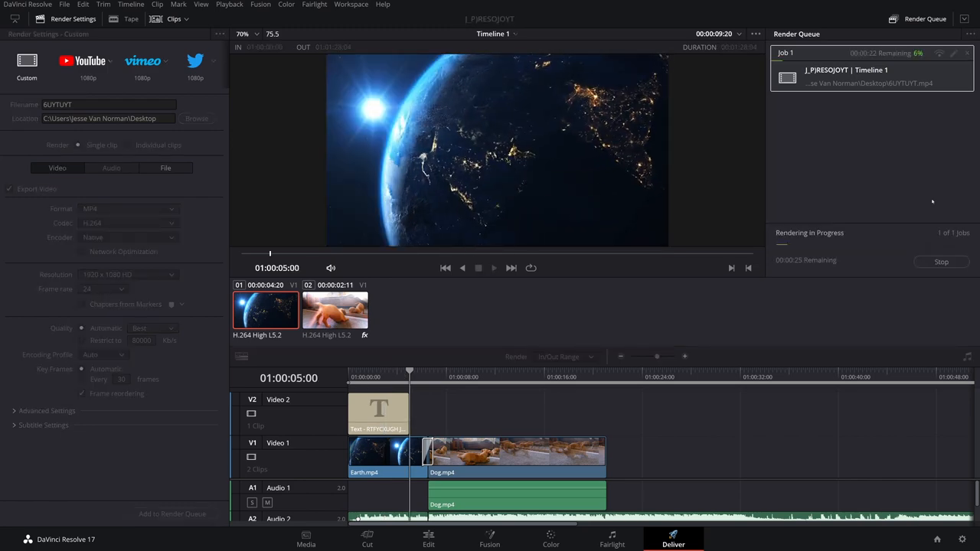